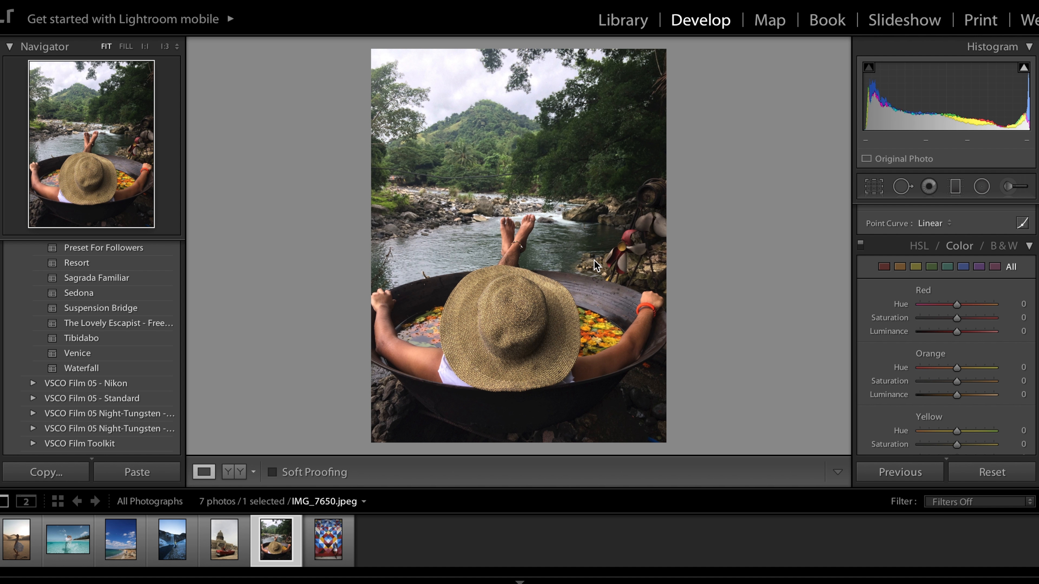
{"action": "mouse_move", "coordinate": [147, 328]}
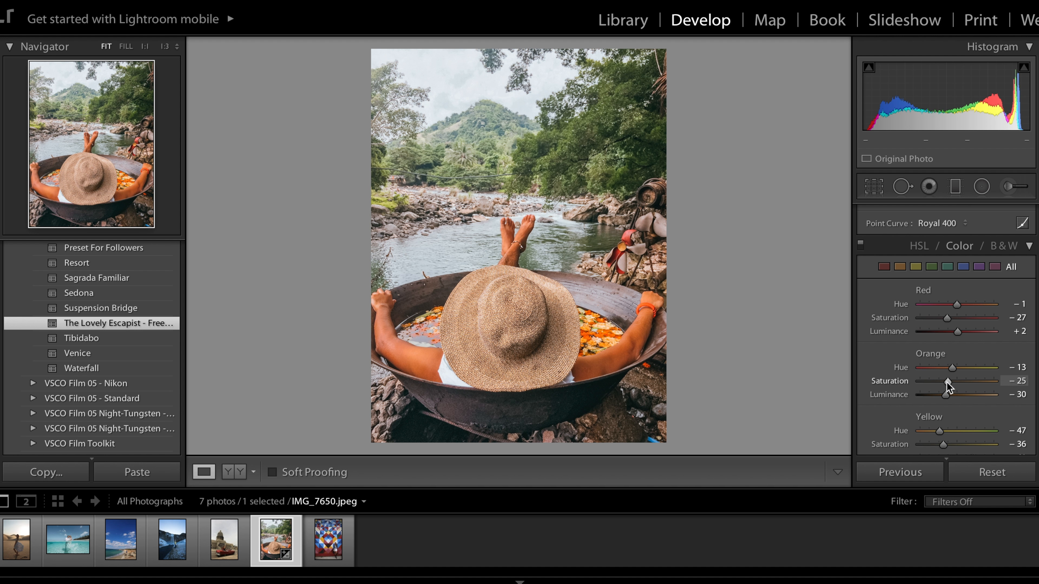
- Lower Orange Saturation to -39, tweak Yellow Saturation and bring Shadows down to +67
{"action": "left_click_drag", "start_coordinate": [946, 381], "coordinate": [941, 384]}
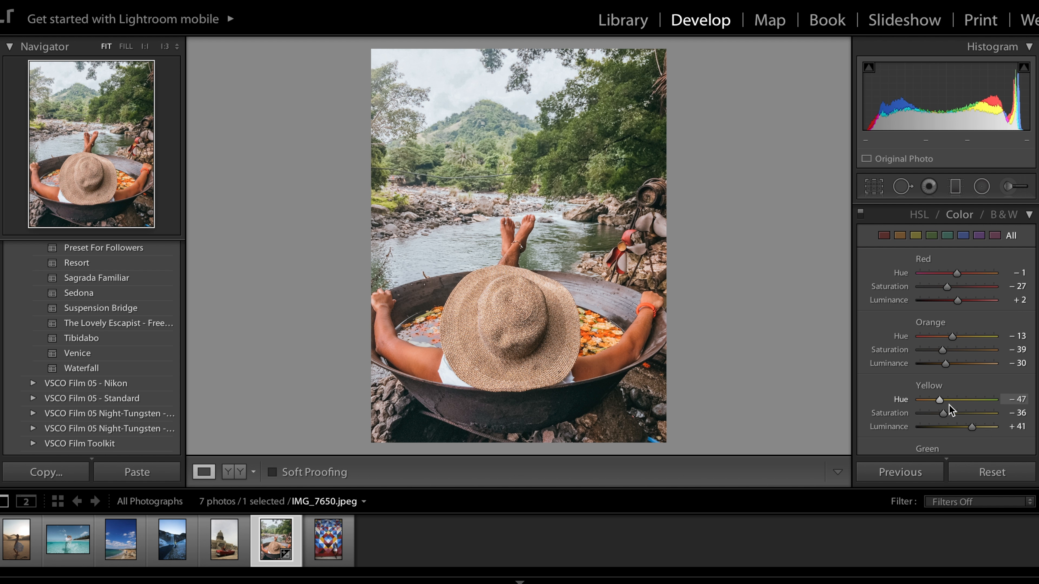
{"action": "left_click_drag", "start_coordinate": [936, 412], "coordinate": [961, 412]}
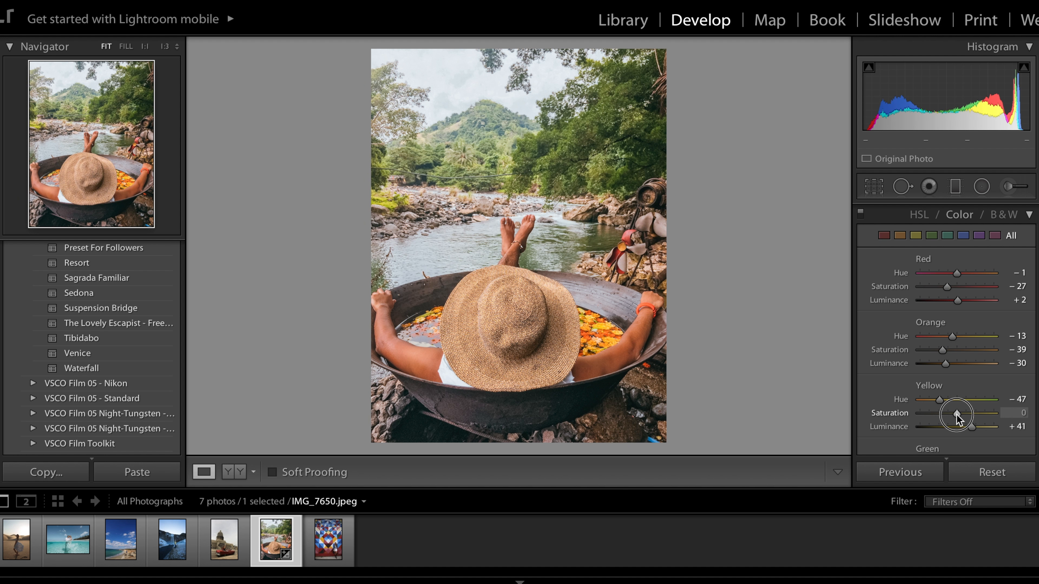
{"action": "left_click_drag", "start_coordinate": [974, 413], "coordinate": [973, 412]}
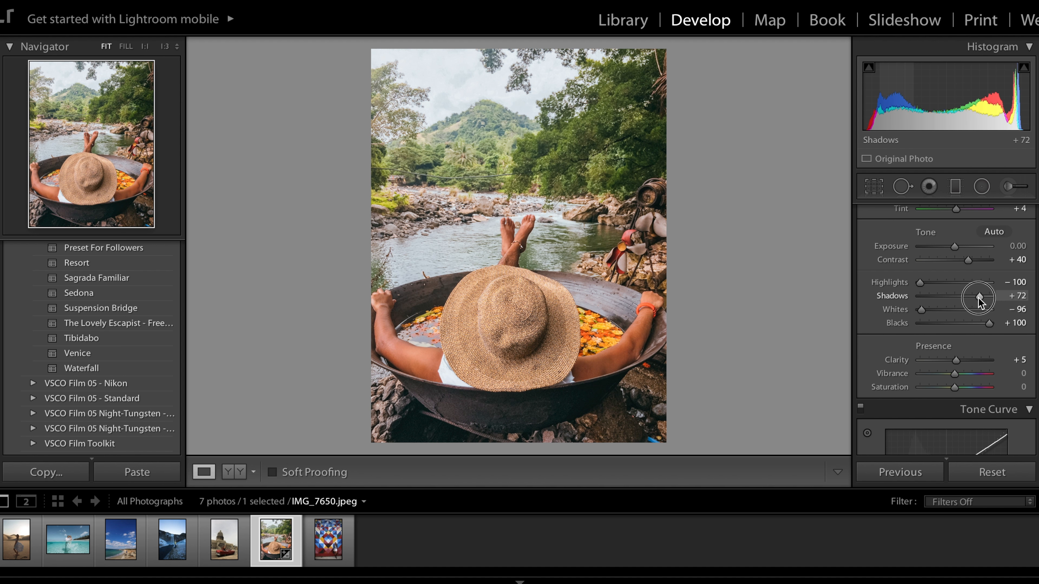
{"action": "left_click_drag", "start_coordinate": [981, 296], "coordinate": [974, 296]}
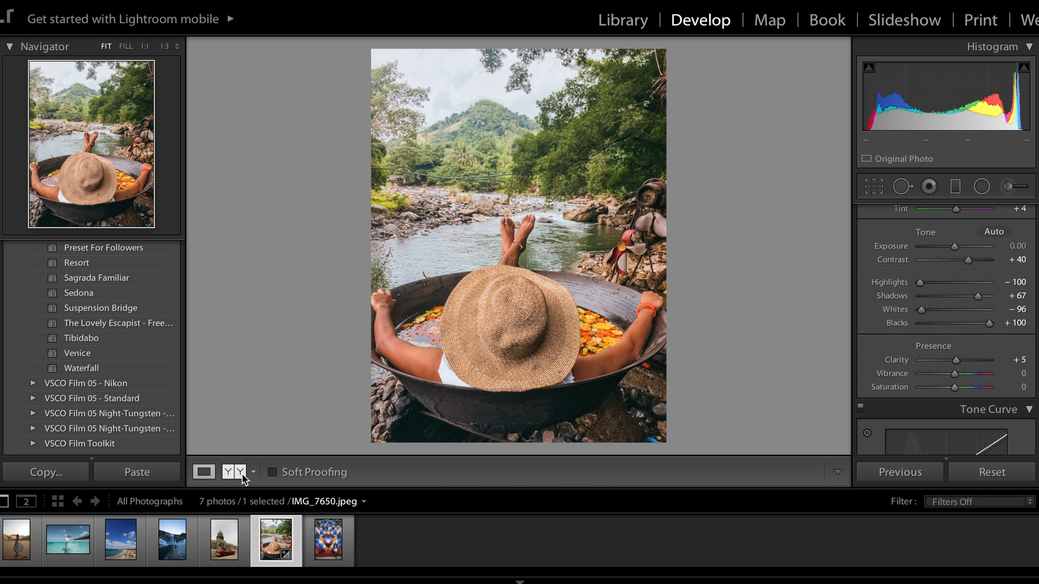
- Compare the river photo against the original in Before/After, then return to the single view
{"action": "left_click", "coordinate": [232, 472]}
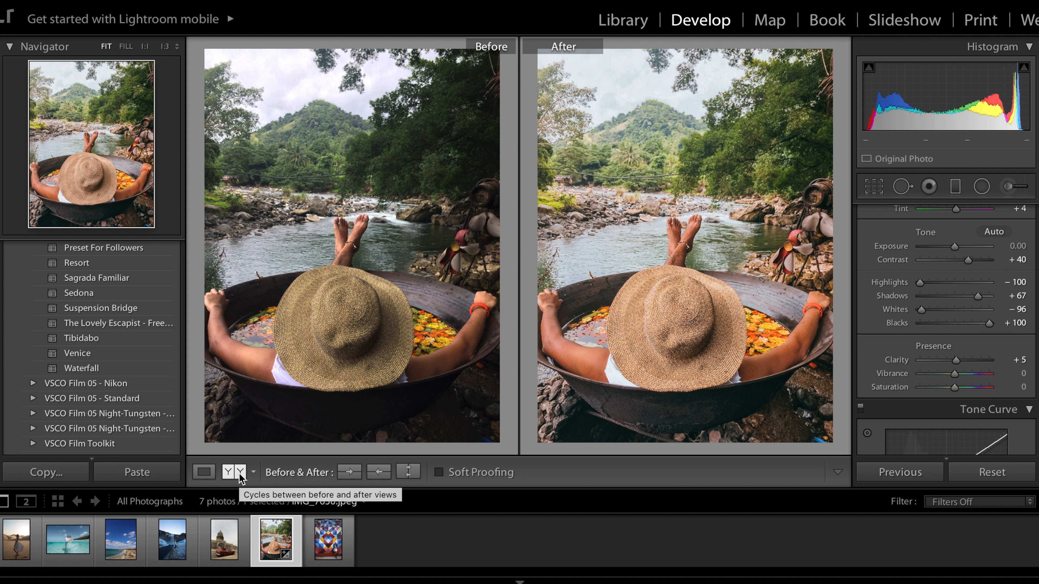
{"action": "left_click", "coordinate": [204, 471]}
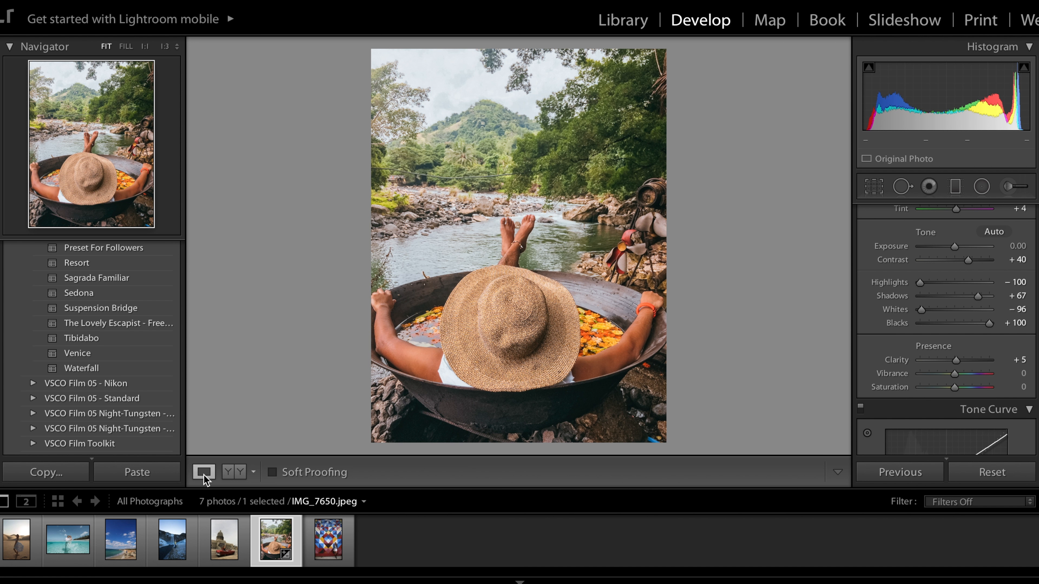
{"action": "left_click", "coordinate": [119, 539]}
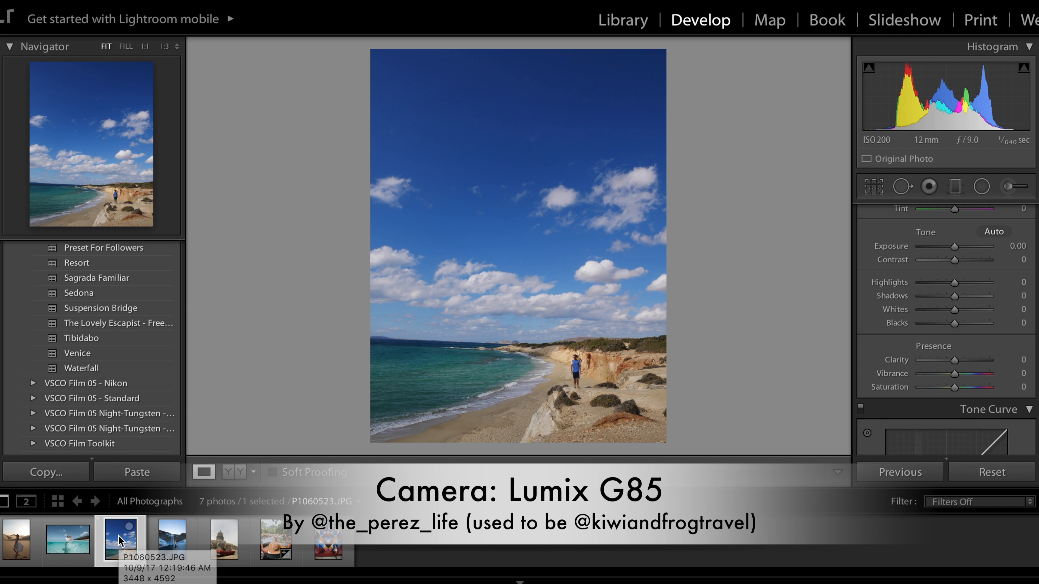
- Apply the Lovely Escapist preset to the beach photo and adjust its blue saturation
{"action": "left_click", "coordinate": [119, 323]}
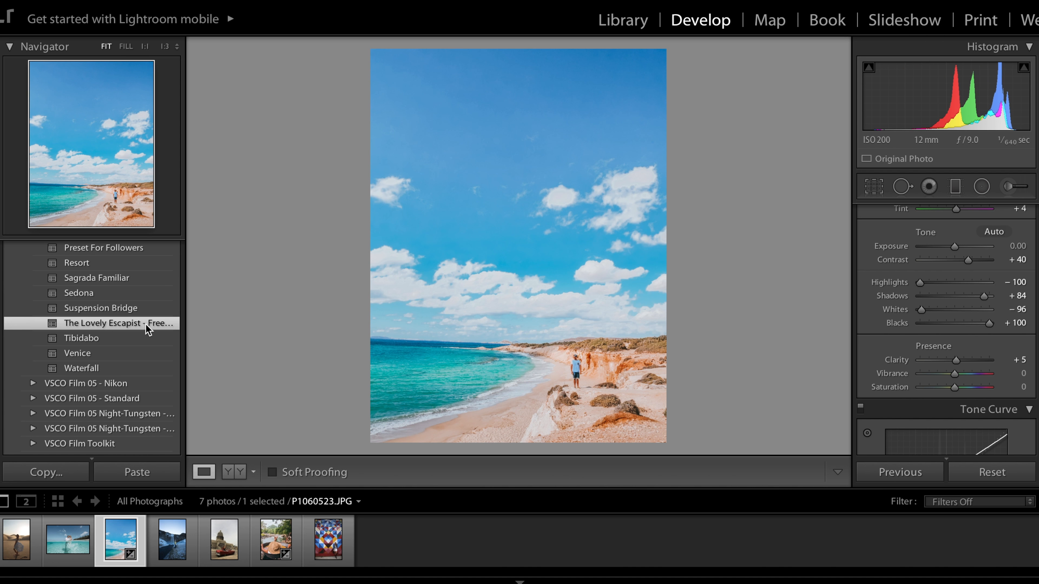
{"action": "mouse_move", "coordinate": [612, 295]}
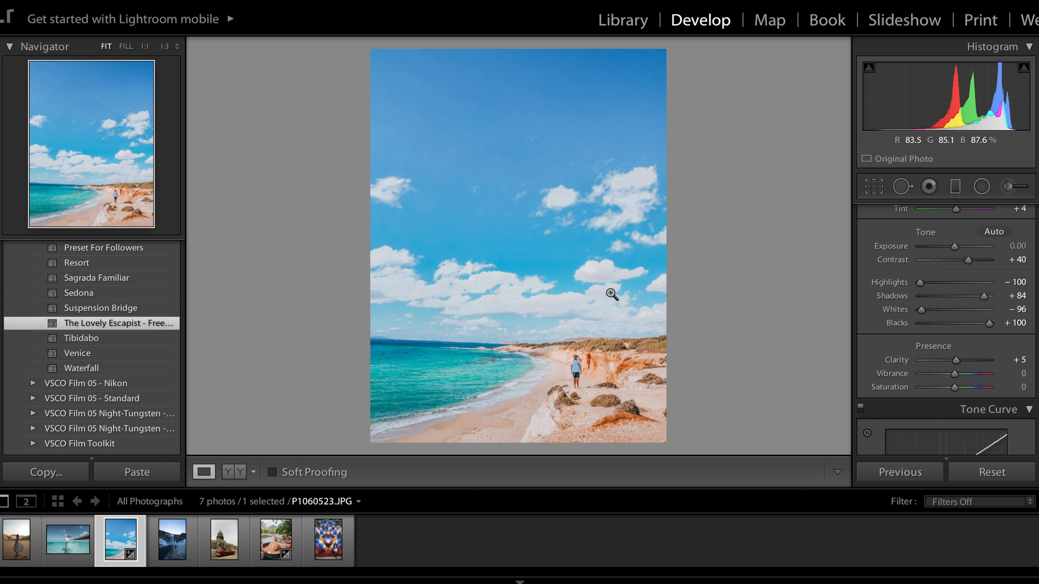
{"action": "left_click_drag", "start_coordinate": [955, 247], "coordinate": [953, 247]}
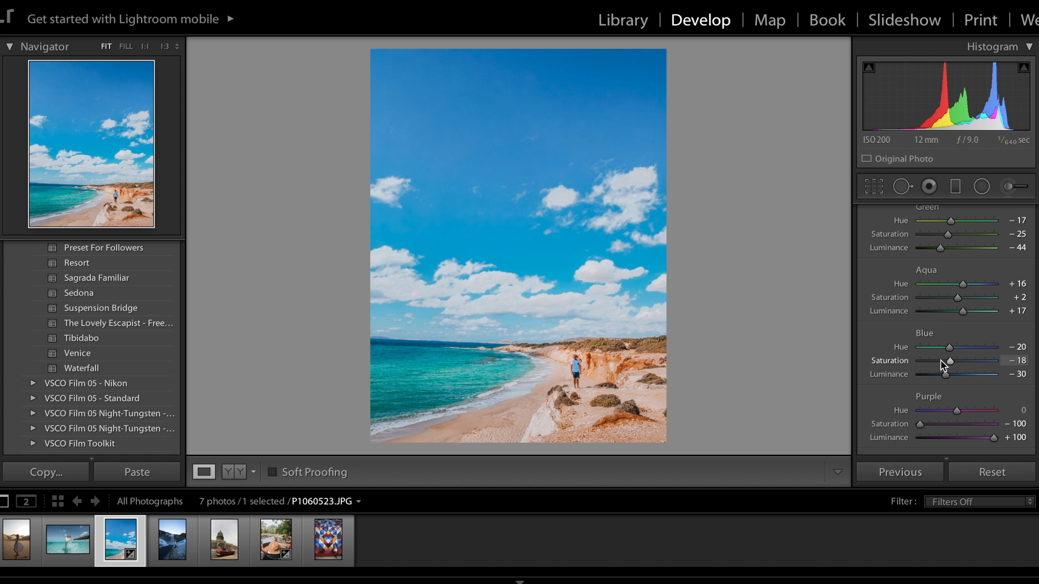
{"action": "left_click_drag", "start_coordinate": [948, 361], "coordinate": [941, 361]}
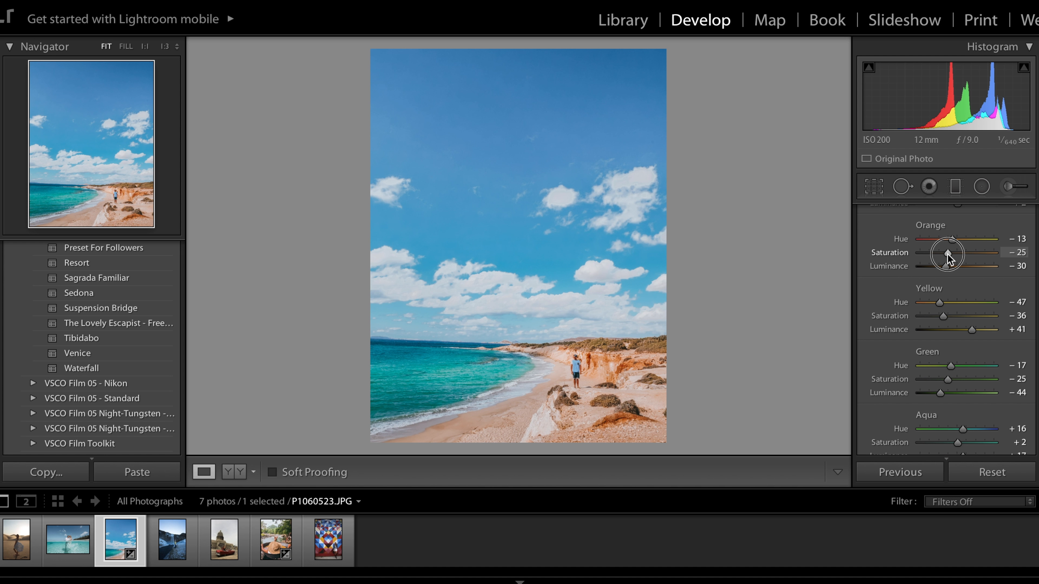
- Mute Orange Saturation to -38 and set Yellow Luminance to +14
{"action": "left_click_drag", "start_coordinate": [948, 253], "coordinate": [934, 253]}
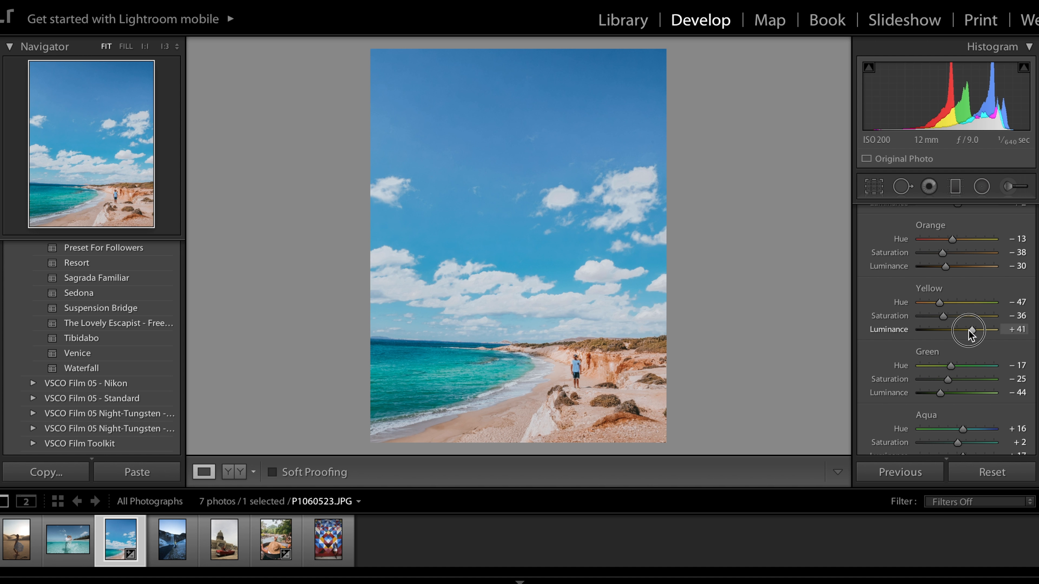
{"action": "left_click_drag", "start_coordinate": [967, 330], "coordinate": [941, 329]}
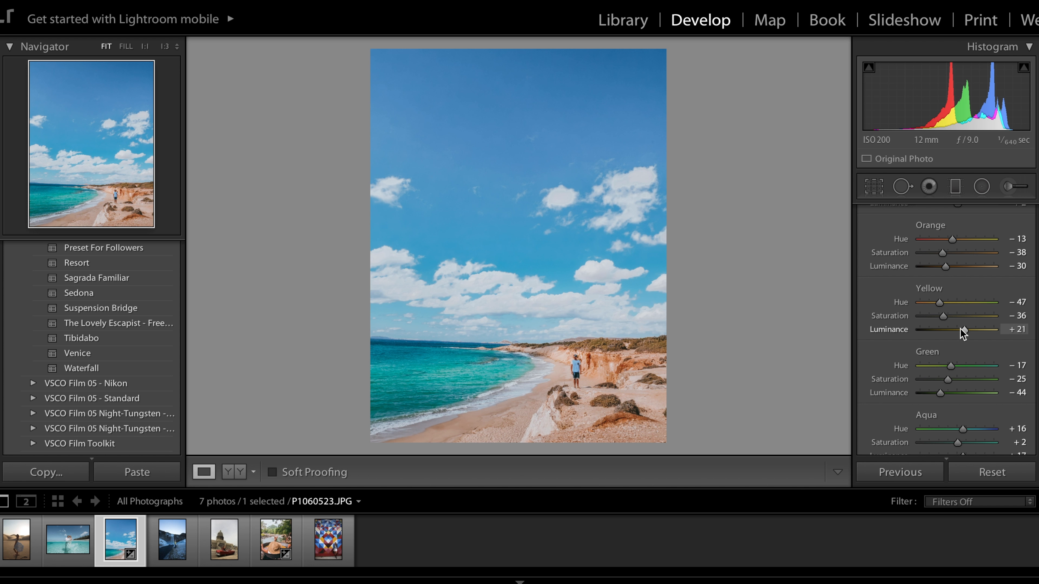
{"action": "left_click_drag", "start_coordinate": [964, 330], "coordinate": [953, 330]}
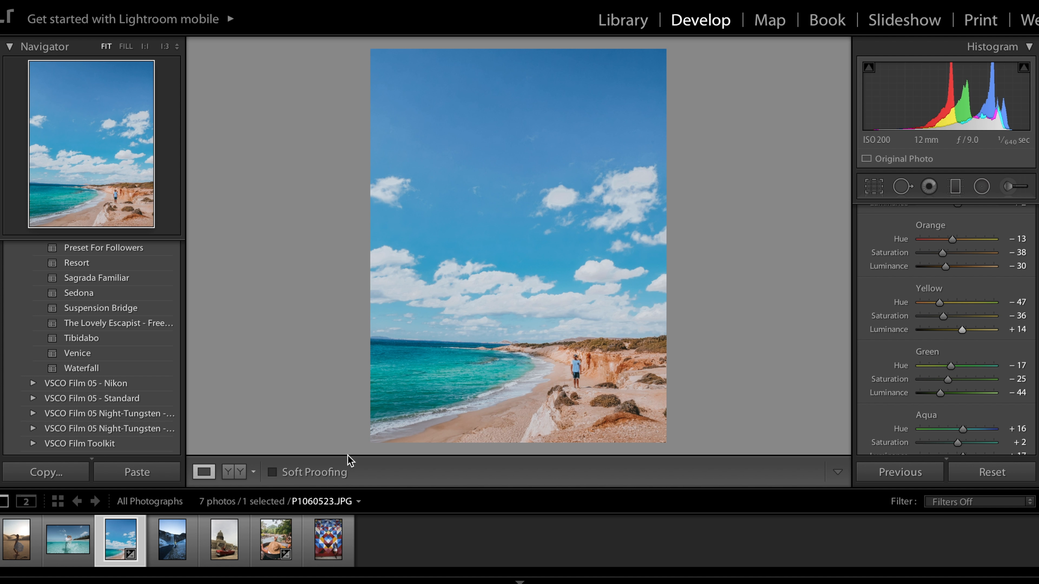
- Check the beach edit in Before/After and return to the single photo view
{"action": "left_click", "coordinate": [230, 472]}
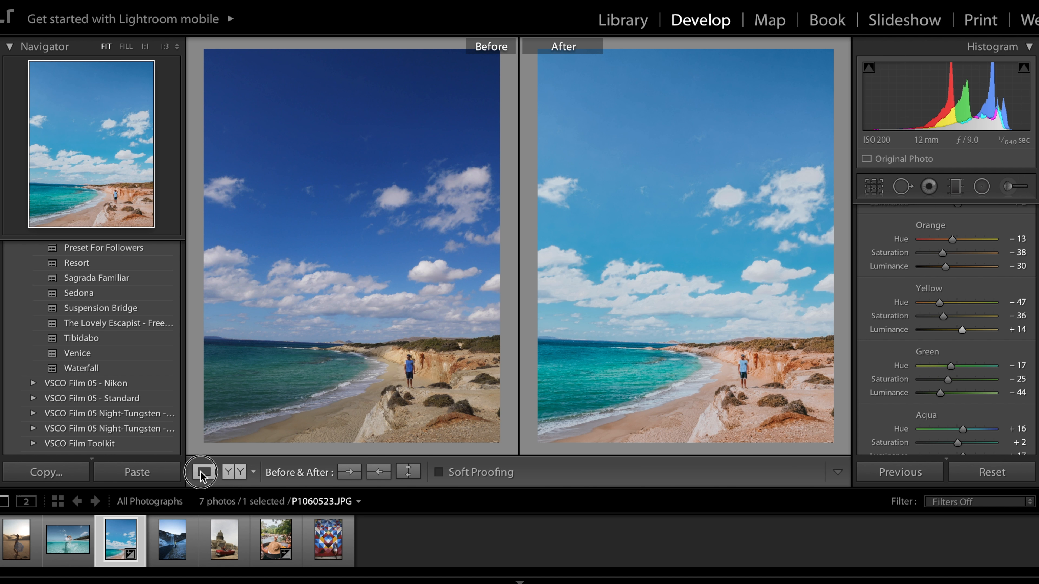
{"action": "left_click", "coordinate": [171, 540]}
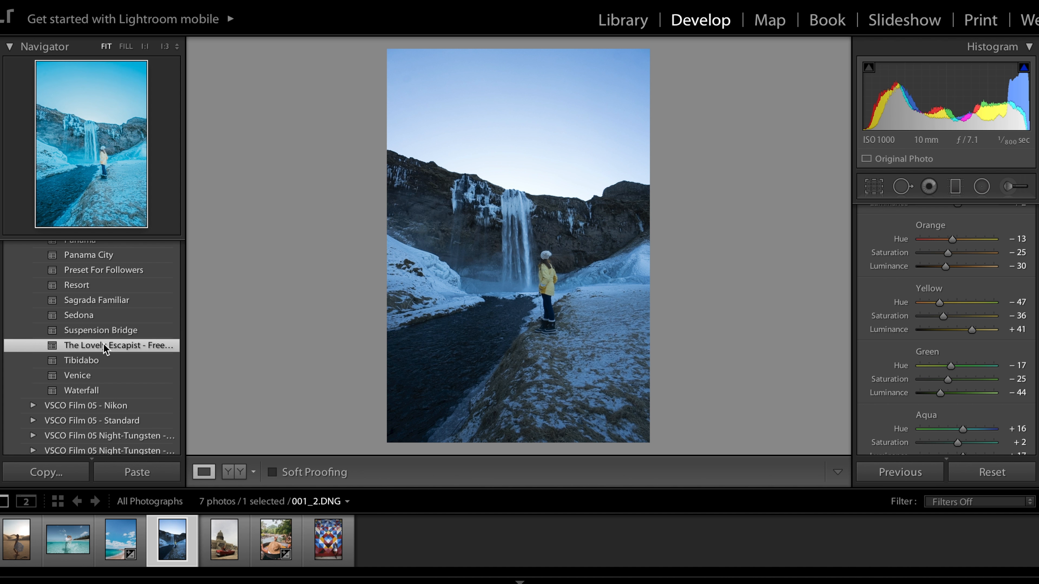
- Apply the Lovely Escapist preset, warm Temp to 9367 and nudge Exposure
{"action": "left_click", "coordinate": [118, 345]}
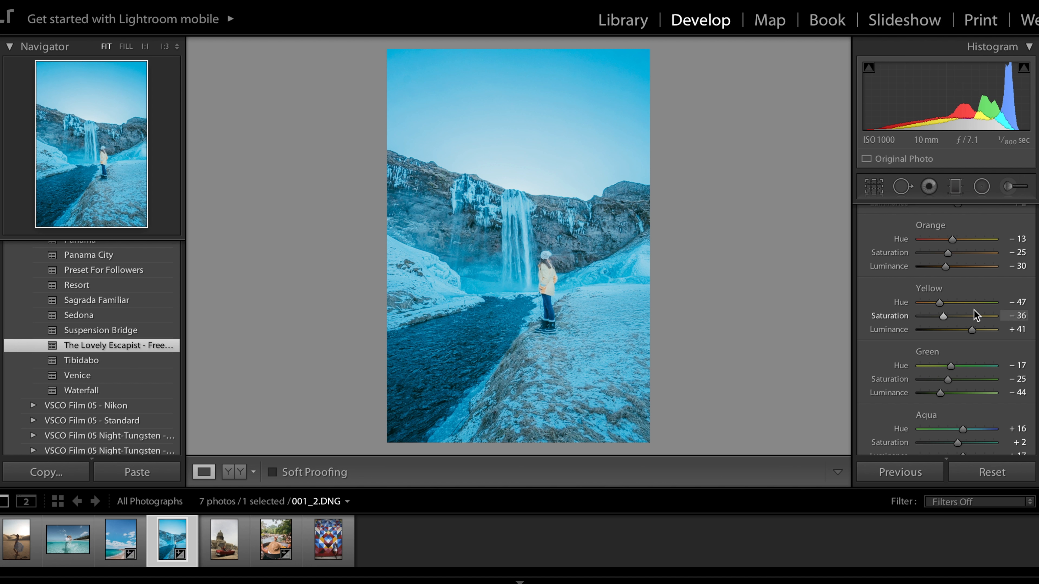
{"action": "left_click", "coordinate": [1006, 210]}
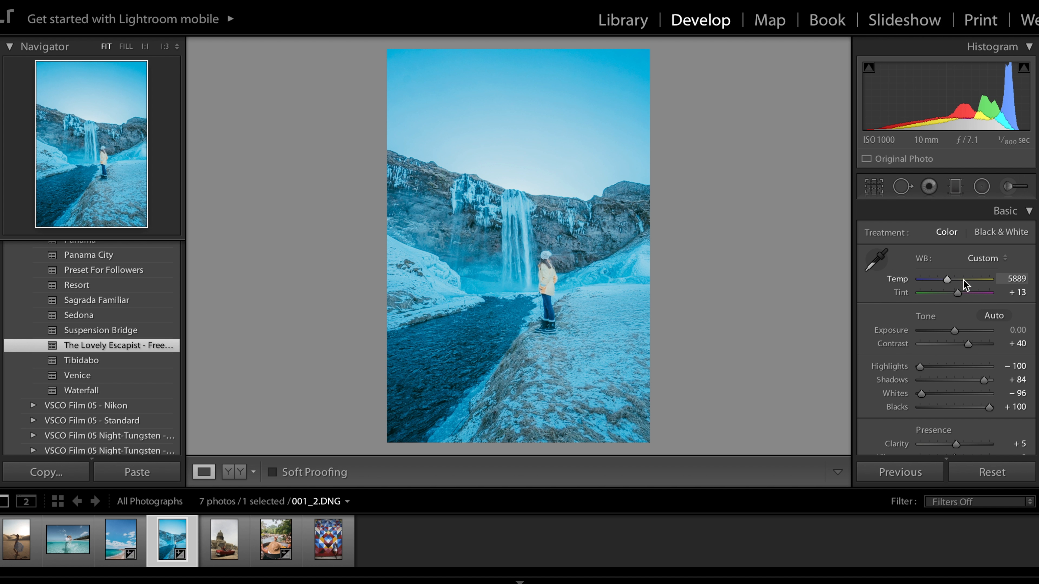
{"action": "left_click_drag", "start_coordinate": [946, 279], "coordinate": [964, 279]}
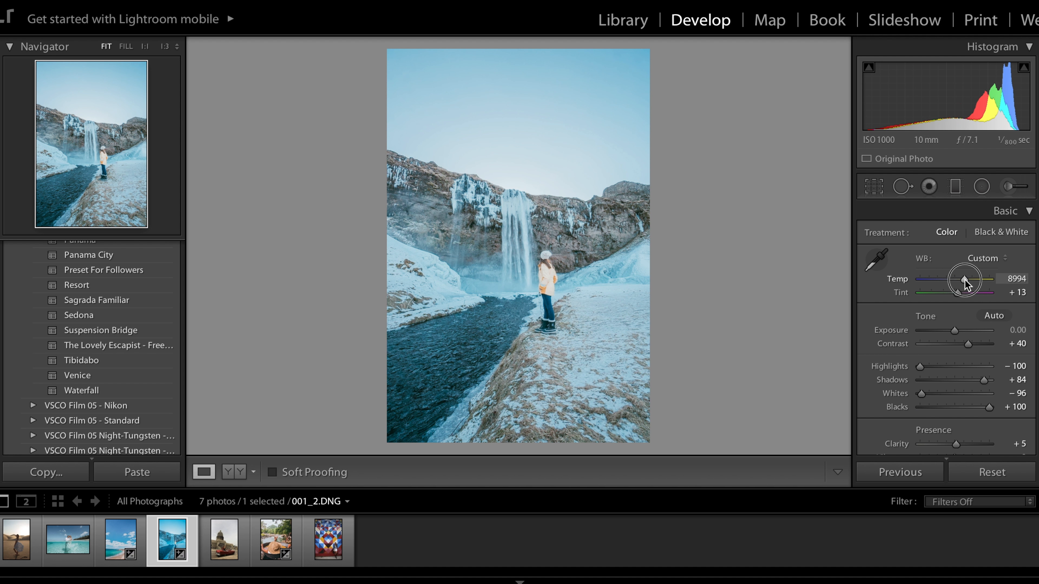
{"action": "left_click_drag", "start_coordinate": [964, 279], "coordinate": [967, 279]}
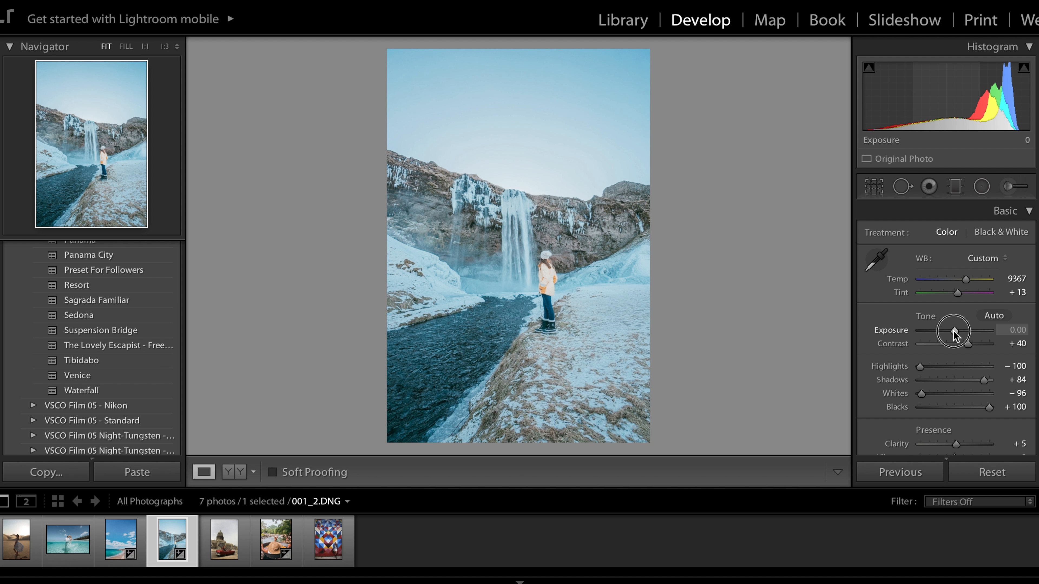
{"action": "left_click_drag", "start_coordinate": [967, 331], "coordinate": [954, 330]}
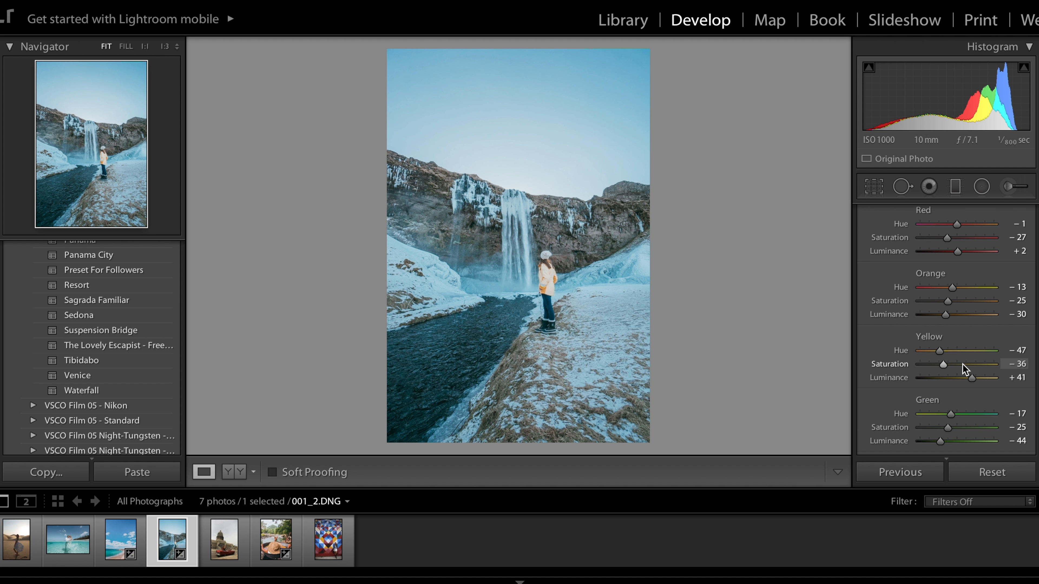
- Raise Yellow Saturation to +15 and adjust Yellow Luminance for the jacket
{"action": "left_click_drag", "start_coordinate": [926, 364], "coordinate": [961, 364]}
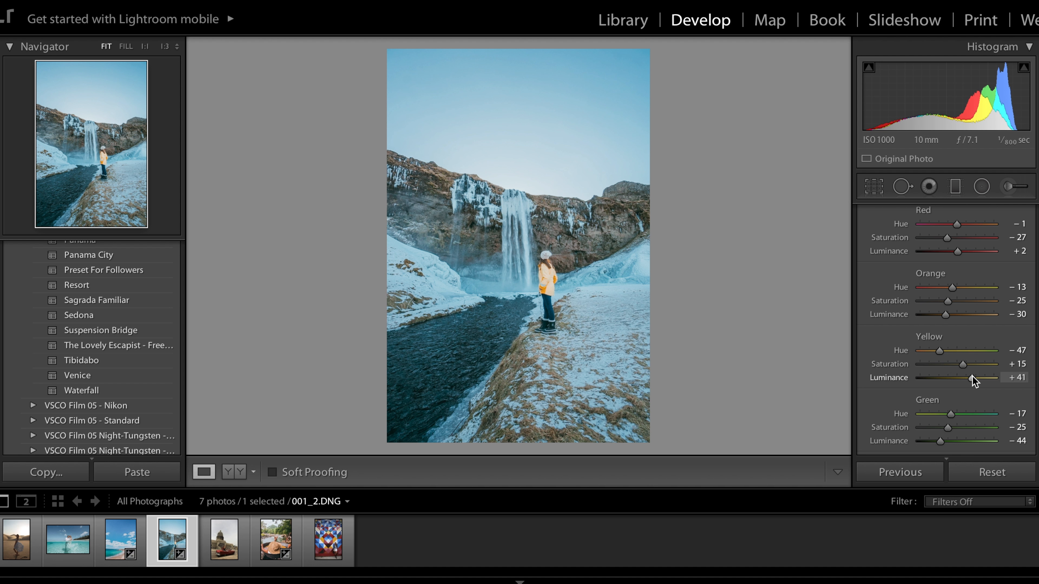
{"action": "left_click_drag", "start_coordinate": [985, 364], "coordinate": [964, 381]}
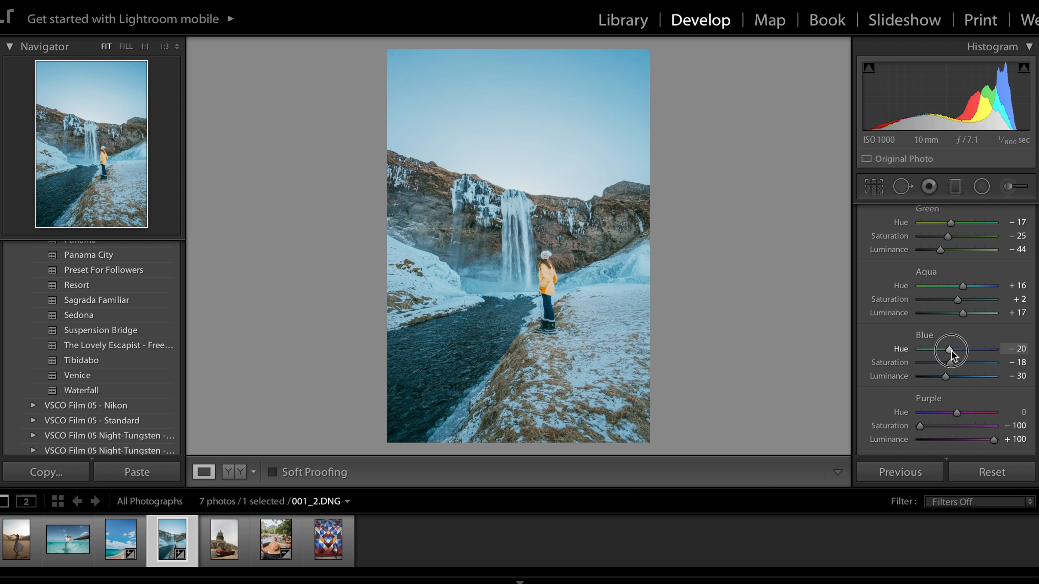
- Set Blue Hue to 0, Blue Saturation to +26 and adjust Blue Luminance
{"action": "left_click_drag", "start_coordinate": [947, 350], "coordinate": [957, 350]}
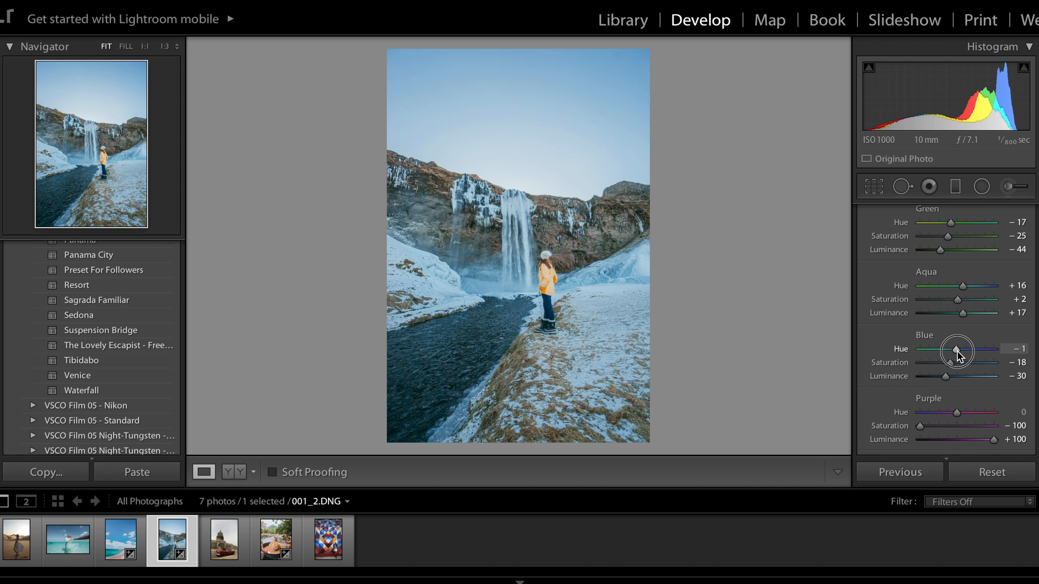
{"action": "left_click_drag", "start_coordinate": [941, 362], "coordinate": [969, 362]}
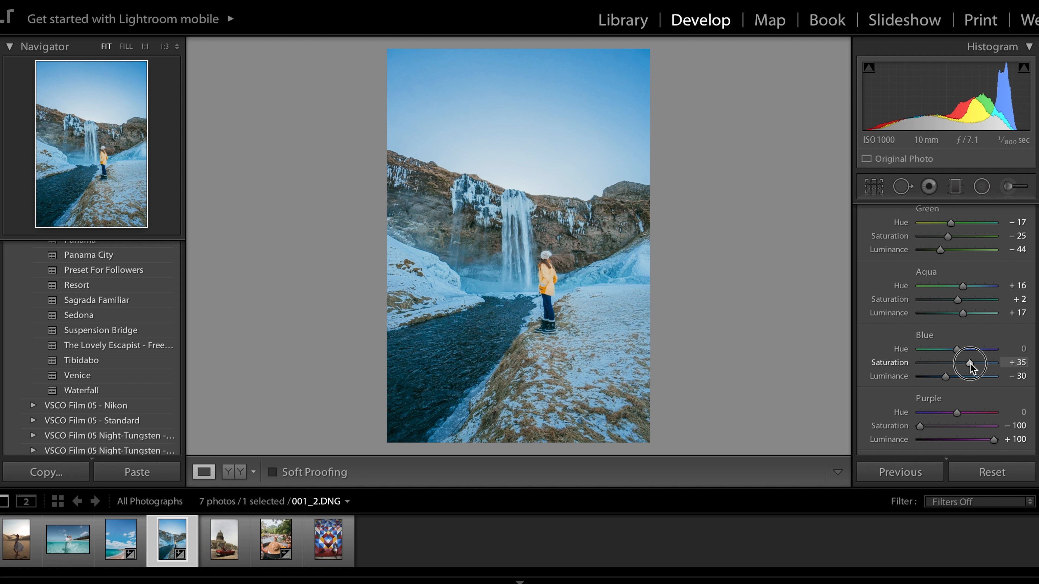
{"action": "left_click_drag", "start_coordinate": [986, 362], "coordinate": [966, 363]}
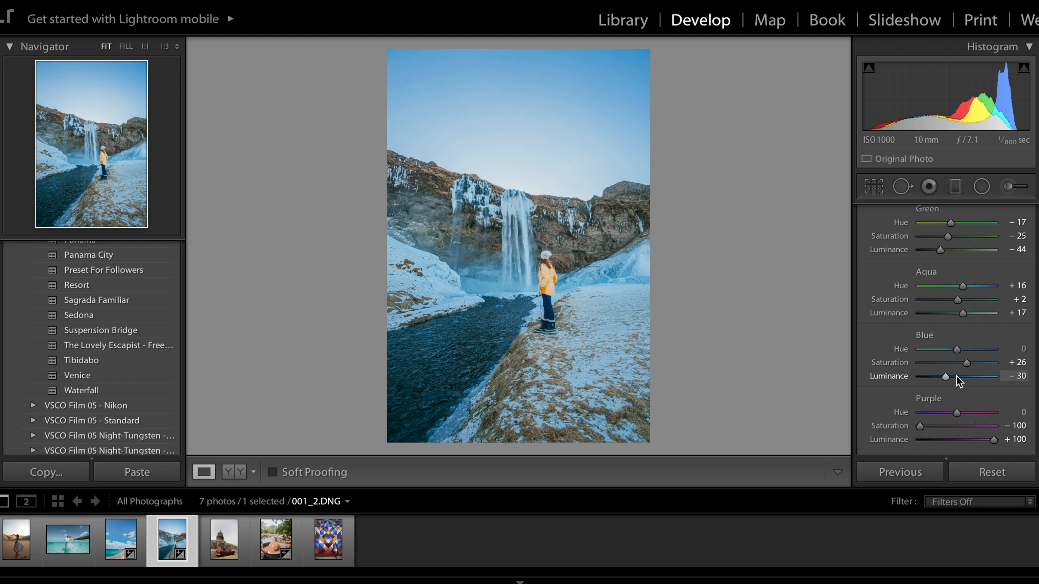
{"action": "left_click_drag", "start_coordinate": [947, 375], "coordinate": [973, 375]}
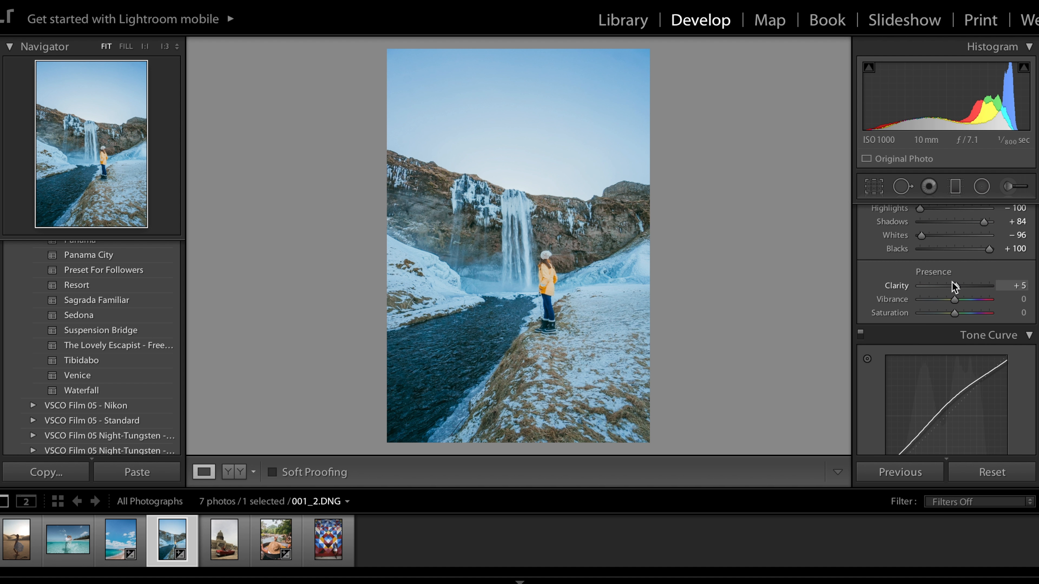
{"action": "scroll", "scroll_direction": "down", "scroll_amount": 3}
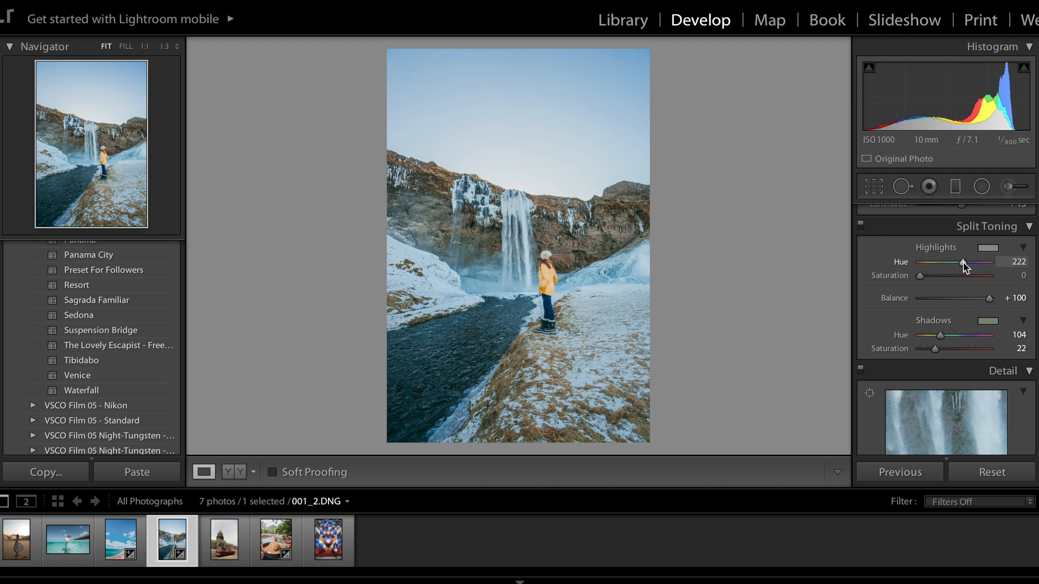
- Bring Split Toning Highlights and Shadows Saturation both to 0
{"action": "left_click_drag", "start_coordinate": [919, 275], "coordinate": [934, 275]}
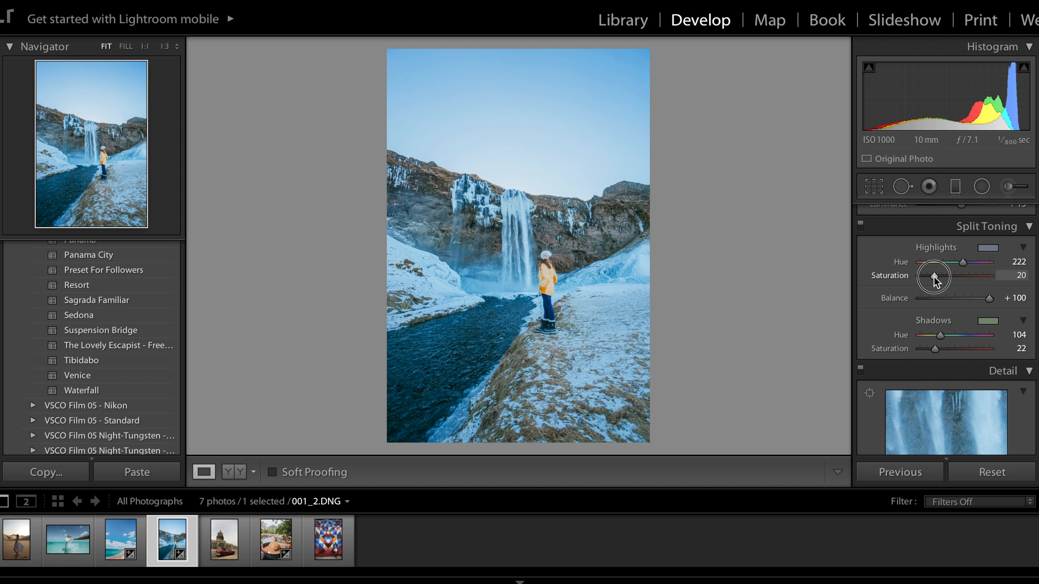
{"action": "left_click_drag", "start_coordinate": [941, 276], "coordinate": [928, 276]}
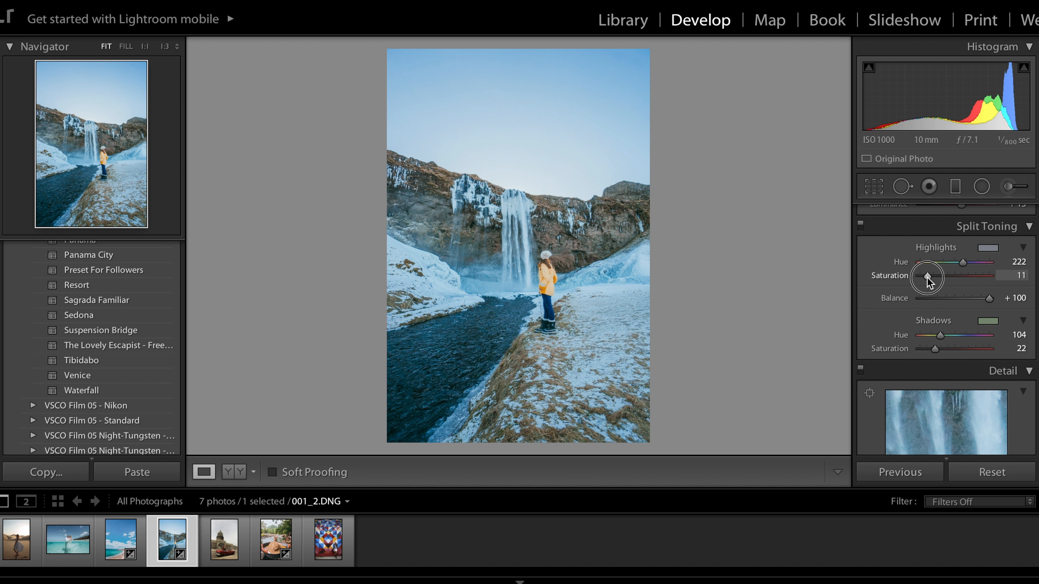
{"action": "left_click_drag", "start_coordinate": [929, 277], "coordinate": [912, 277]}
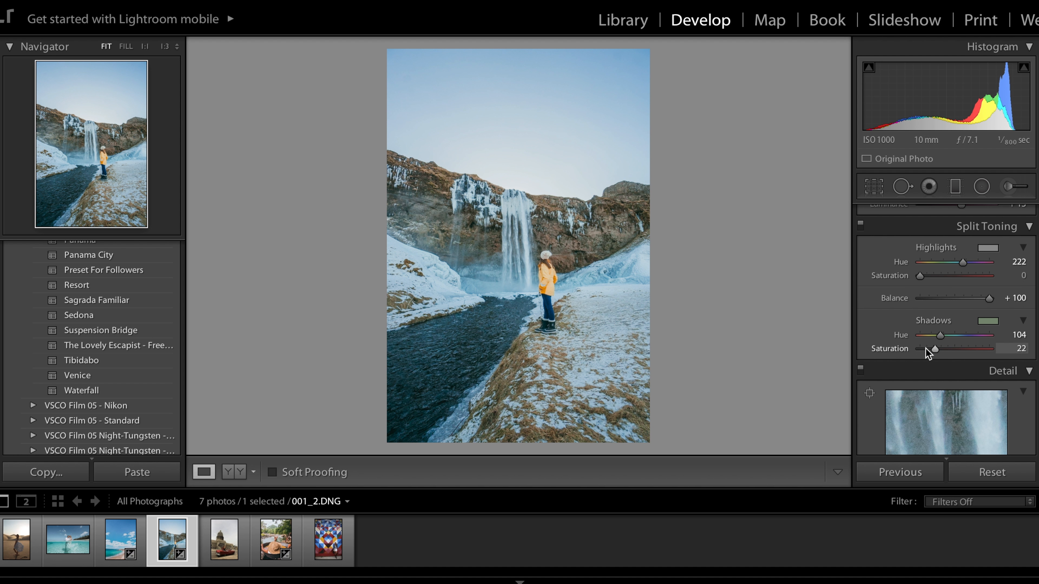
{"action": "left_click_drag", "start_coordinate": [934, 349], "coordinate": [918, 349]}
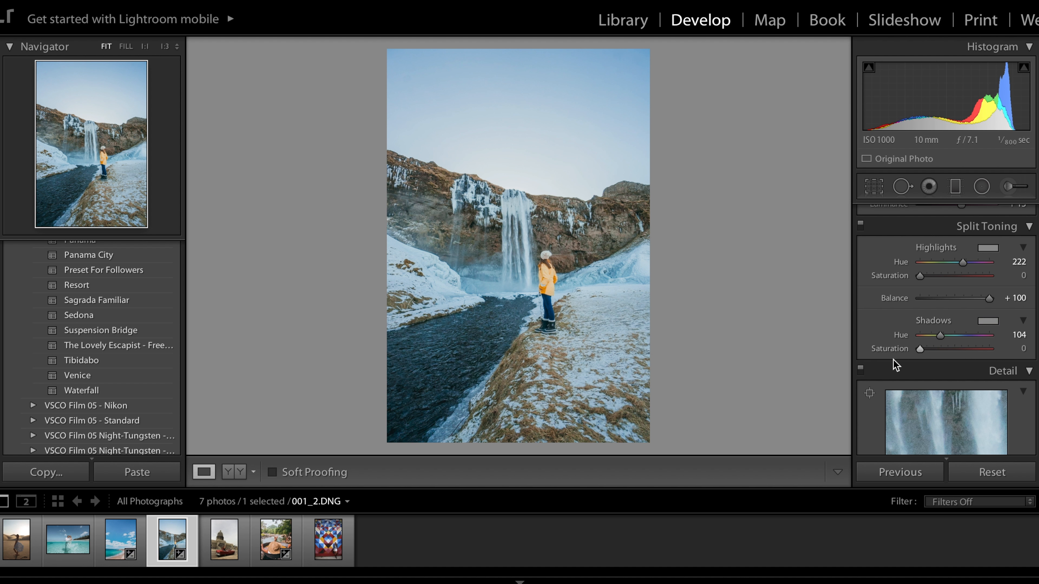
- Compare the waterfall edit with the original in Before/After and return to Loupe
{"action": "left_click", "coordinate": [231, 472]}
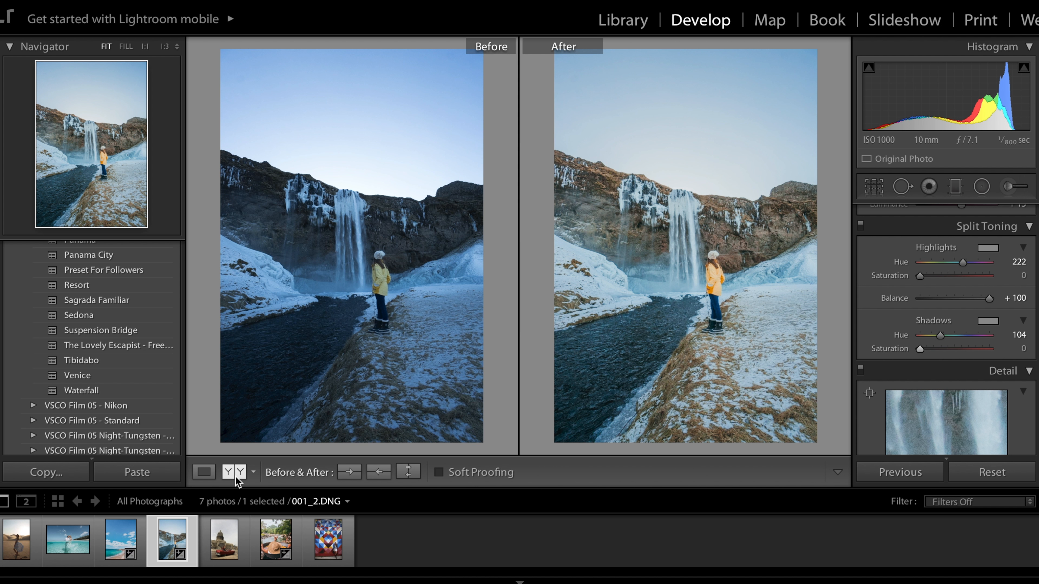
{"action": "left_click", "coordinate": [203, 472]}
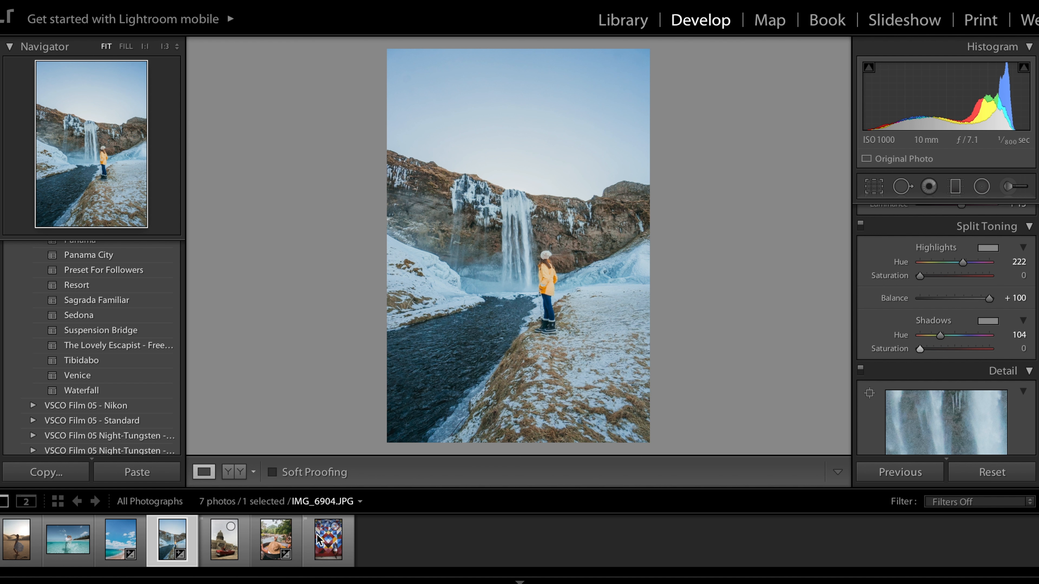
- On the mural photo lower Temp to +5 and raise Orange Saturation to -16, then select the capitol photo
{"action": "left_click", "coordinate": [327, 540]}
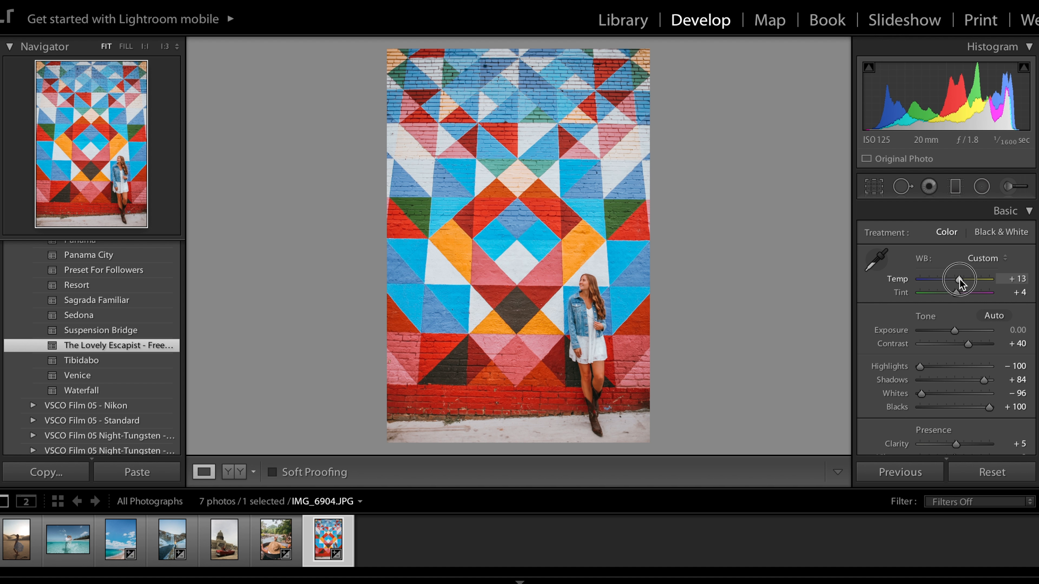
{"action": "left_click_drag", "start_coordinate": [965, 278], "coordinate": [954, 278]}
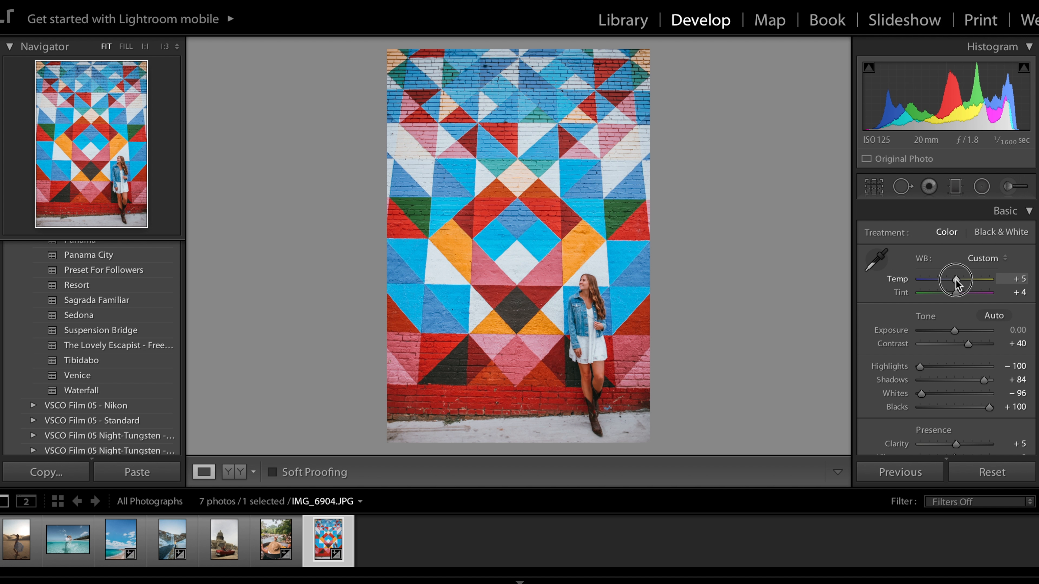
{"action": "mouse_move", "coordinate": [903, 344]}
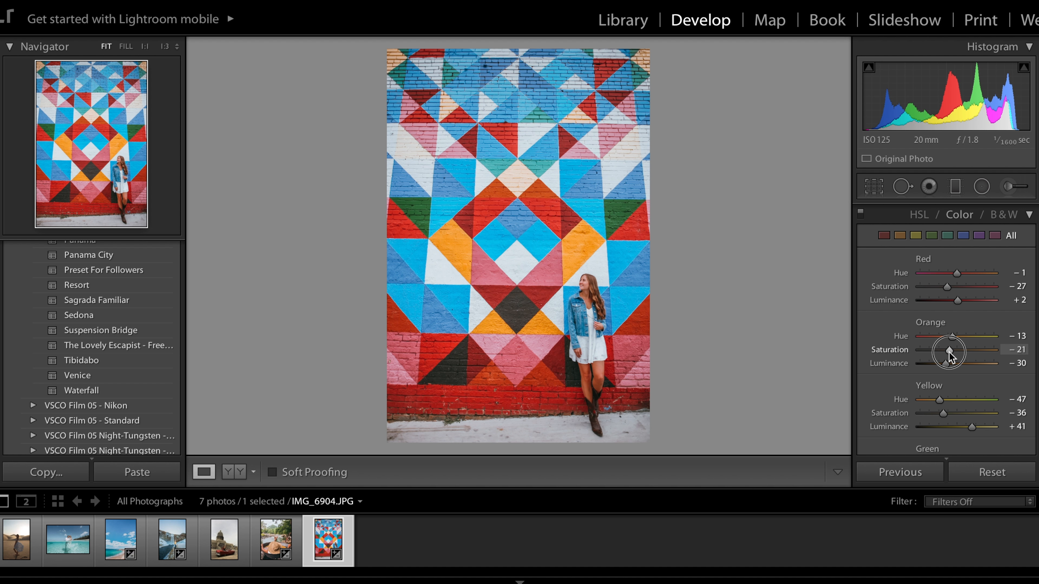
{"action": "left_click_drag", "start_coordinate": [947, 350], "coordinate": [957, 350]}
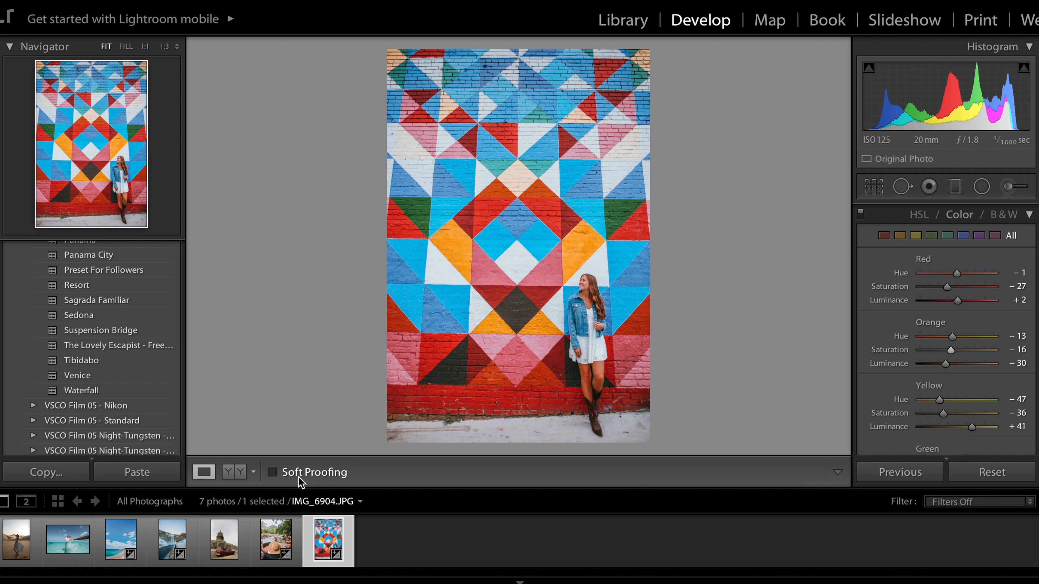
{"action": "left_click", "coordinate": [236, 472]}
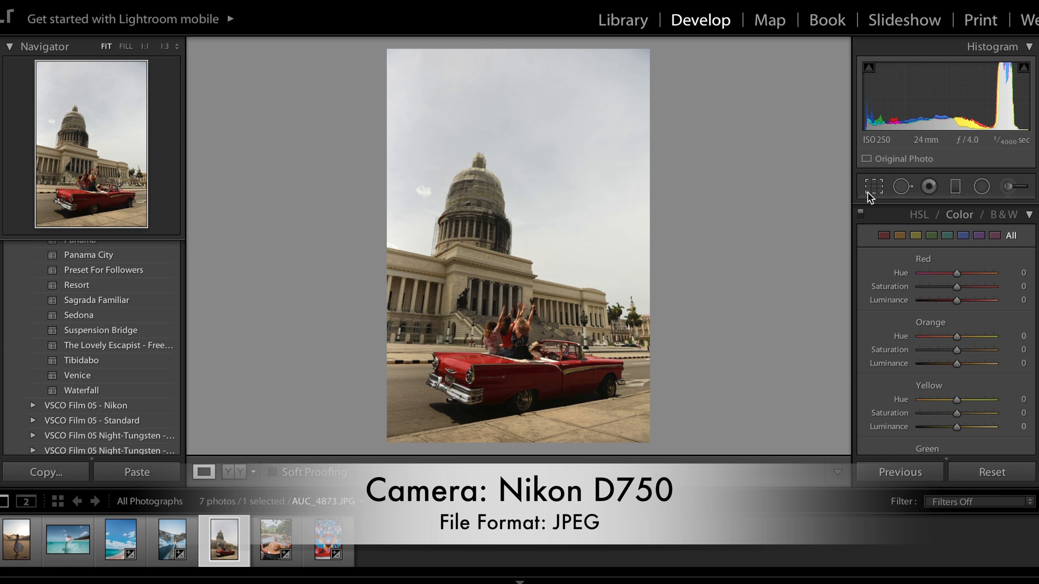
- Straighten the capitol photo to about -0.91° and apply the Lovely Escapist preset
{"action": "left_click", "coordinate": [873, 186]}
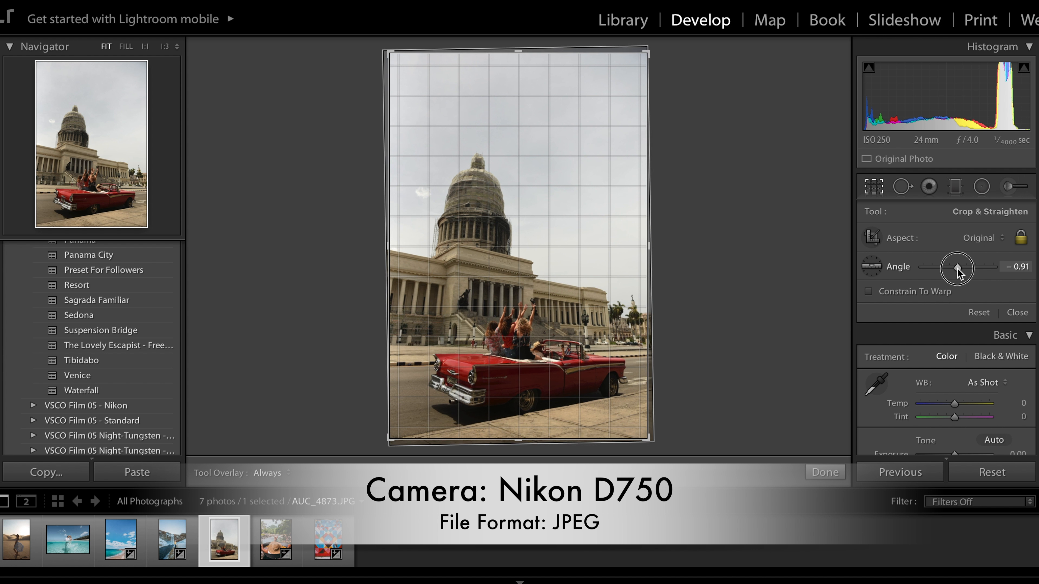
{"action": "left_click_drag", "start_coordinate": [967, 267], "coordinate": [956, 266]}
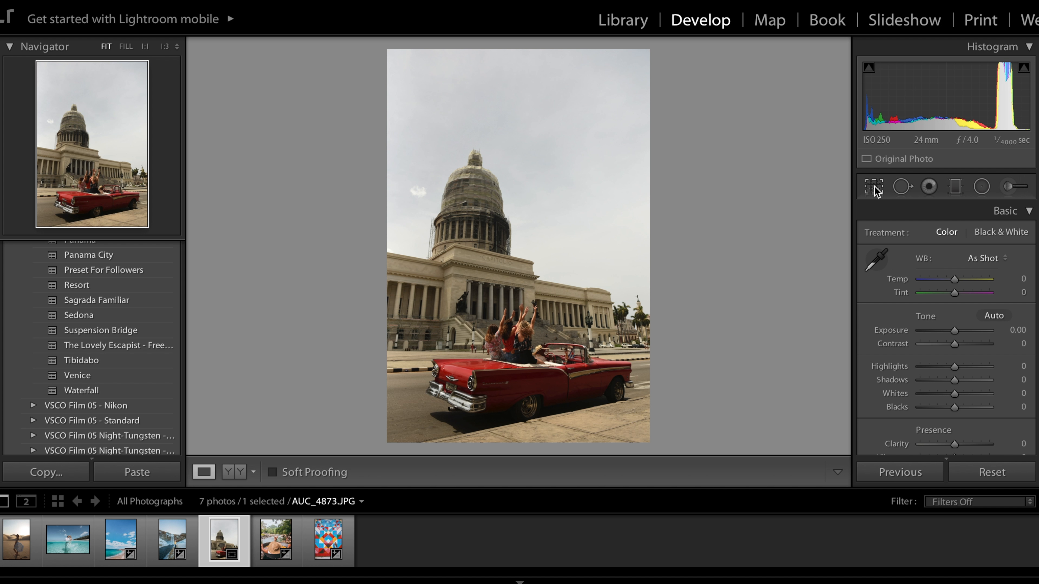
{"action": "mouse_move", "coordinate": [873, 186]}
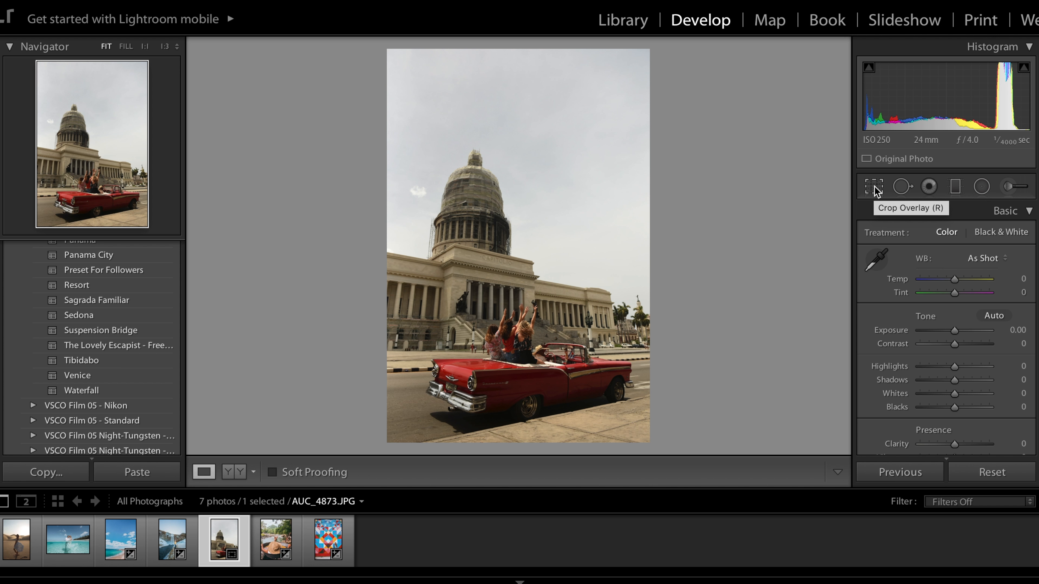
{"action": "left_click", "coordinate": [116, 345]}
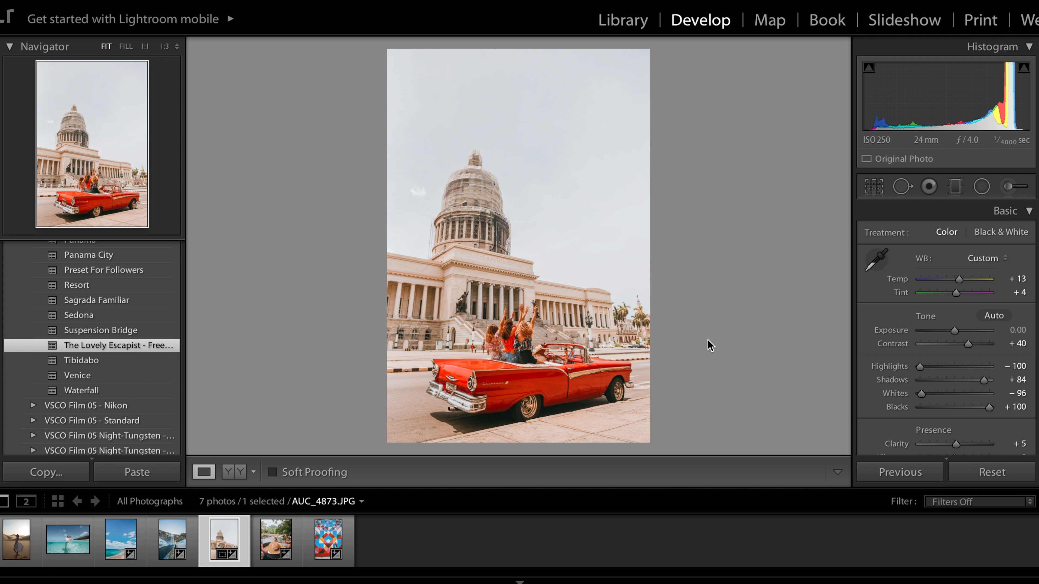
- Cool Temp to -9 so the sky turns blue and lift Highlights to -2
{"action": "left_click_drag", "start_coordinate": [957, 278], "coordinate": [961, 278]}
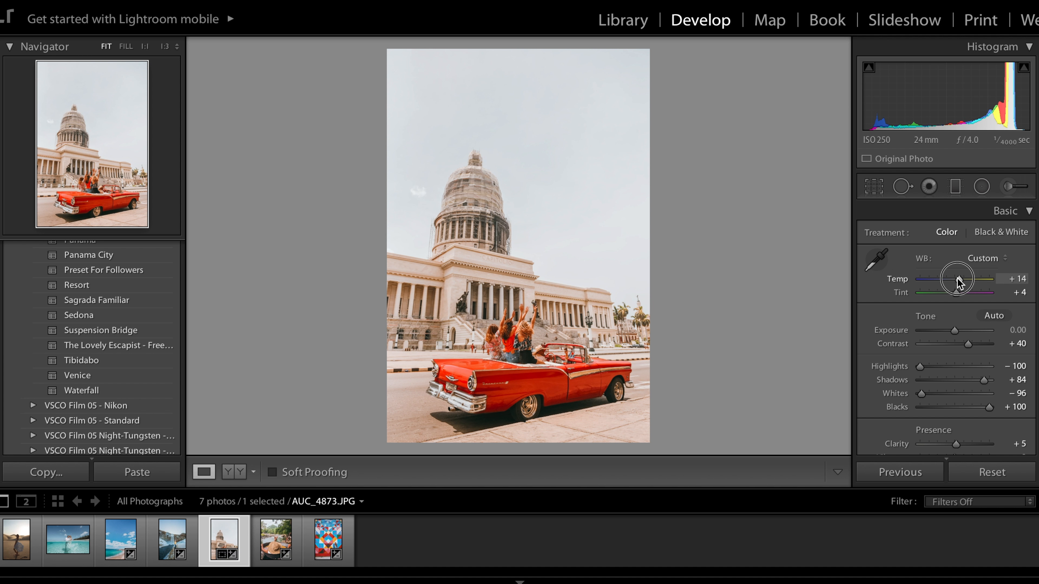
{"action": "left_click_drag", "start_coordinate": [967, 278], "coordinate": [940, 278]}
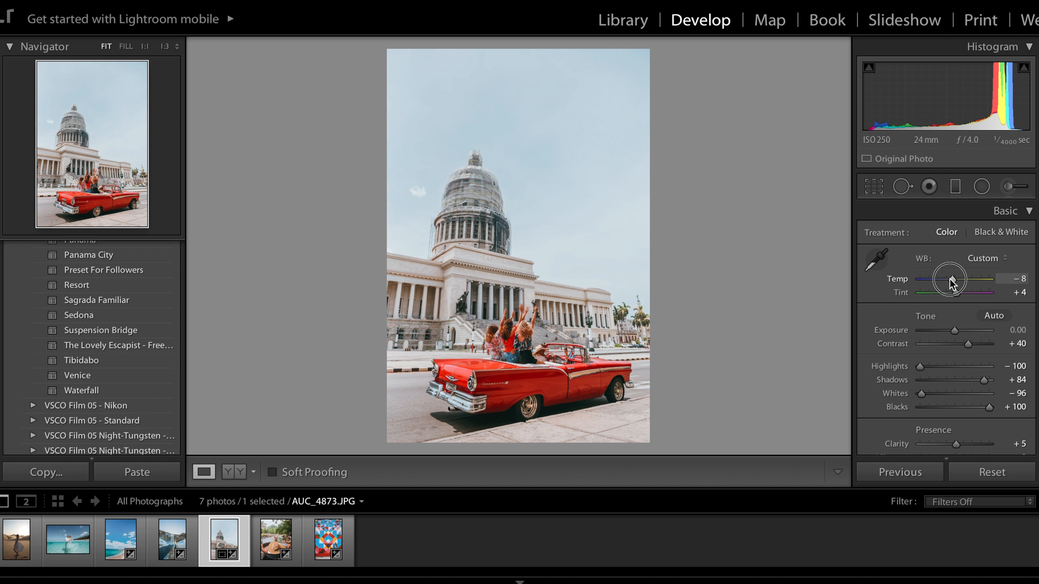
{"action": "left_click_drag", "start_coordinate": [950, 278], "coordinate": [946, 278]}
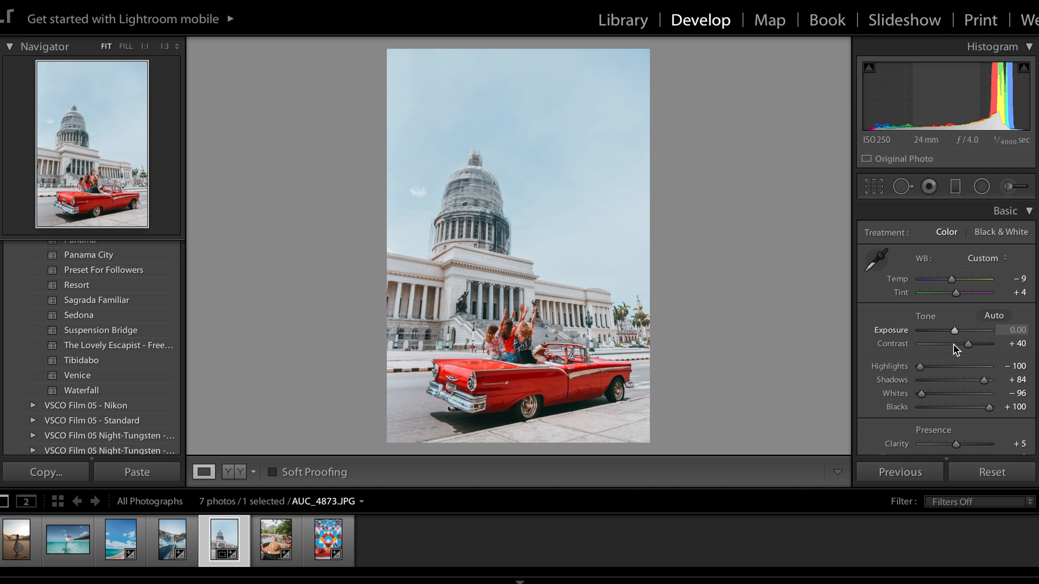
{"action": "left_click_drag", "start_coordinate": [923, 366], "coordinate": [959, 366]}
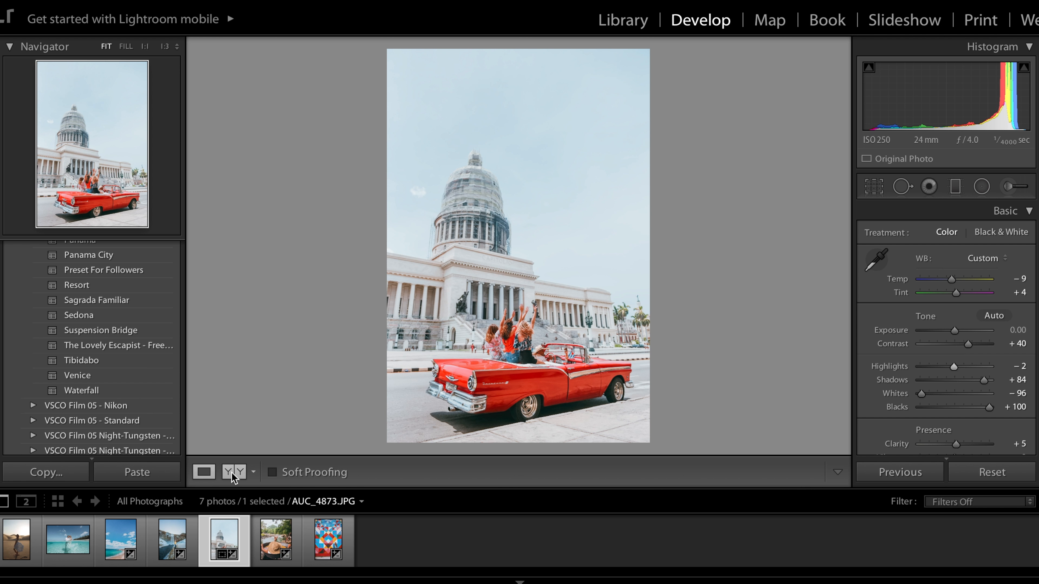
- Check the capitol edit in Before/After, return to Loupe and select the desert dune photo
{"action": "left_click", "coordinate": [203, 472]}
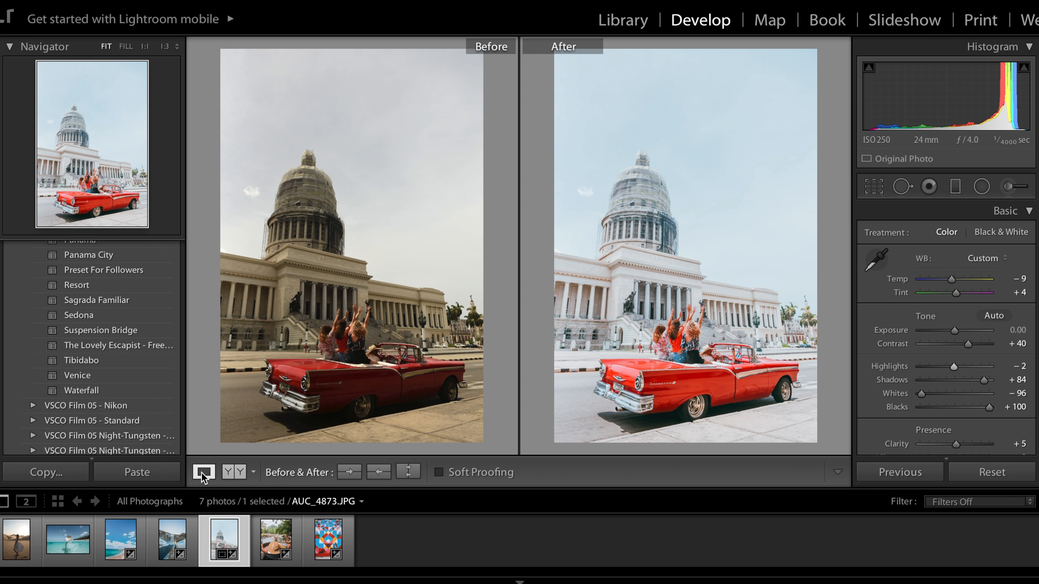
{"action": "left_click", "coordinate": [203, 471]}
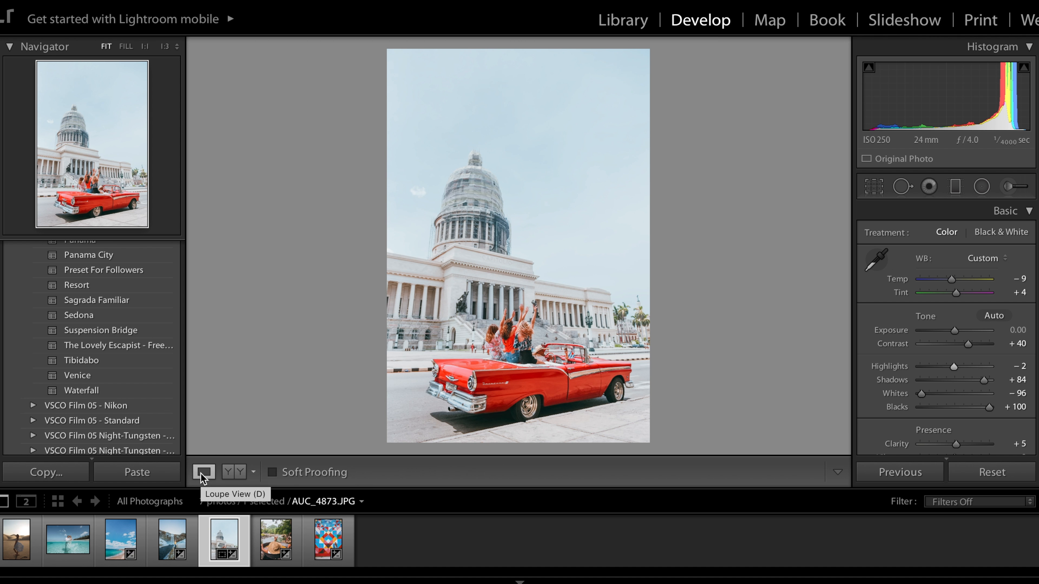
{"action": "left_click", "coordinate": [16, 537]}
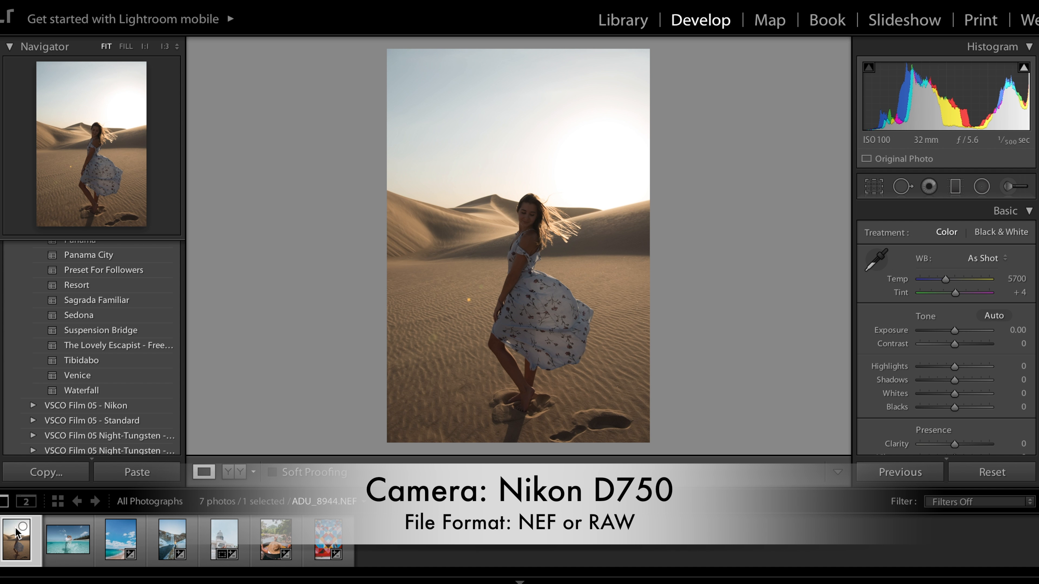
- Apply the Lovely Escapist preset to the desert photo and warm Temp to about 6981
{"action": "left_click", "coordinate": [117, 345]}
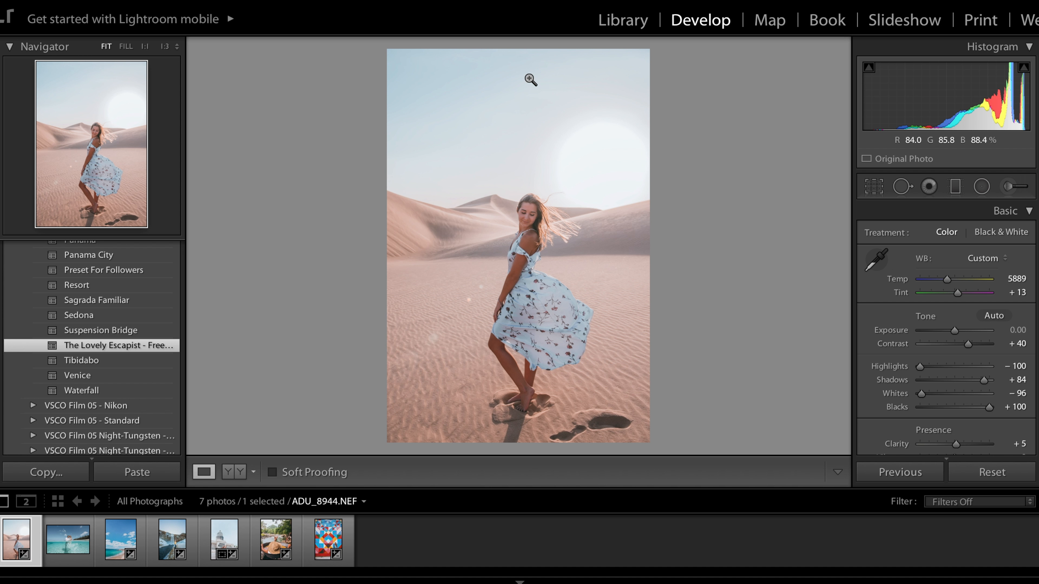
{"action": "left_click_drag", "start_coordinate": [946, 279], "coordinate": [948, 279]}
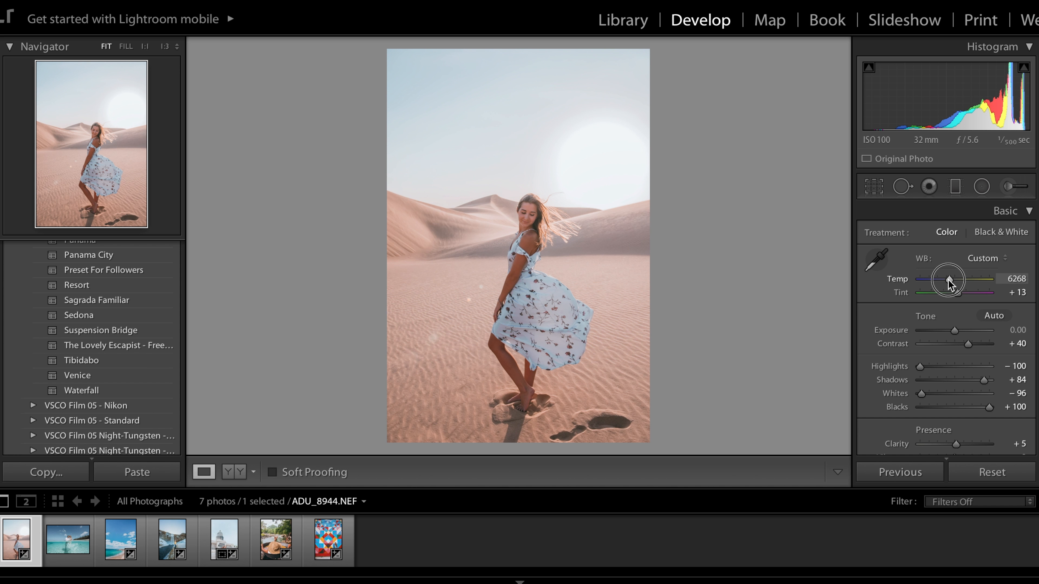
{"action": "left_click_drag", "start_coordinate": [947, 278], "coordinate": [967, 278]}
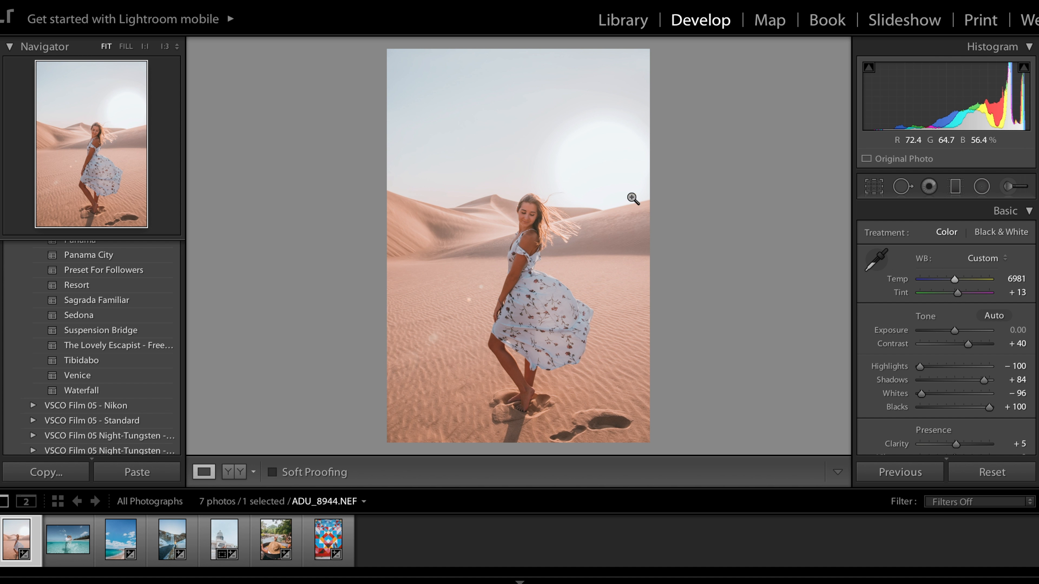
{"action": "left_click_drag", "start_coordinate": [944, 278], "coordinate": [956, 278]}
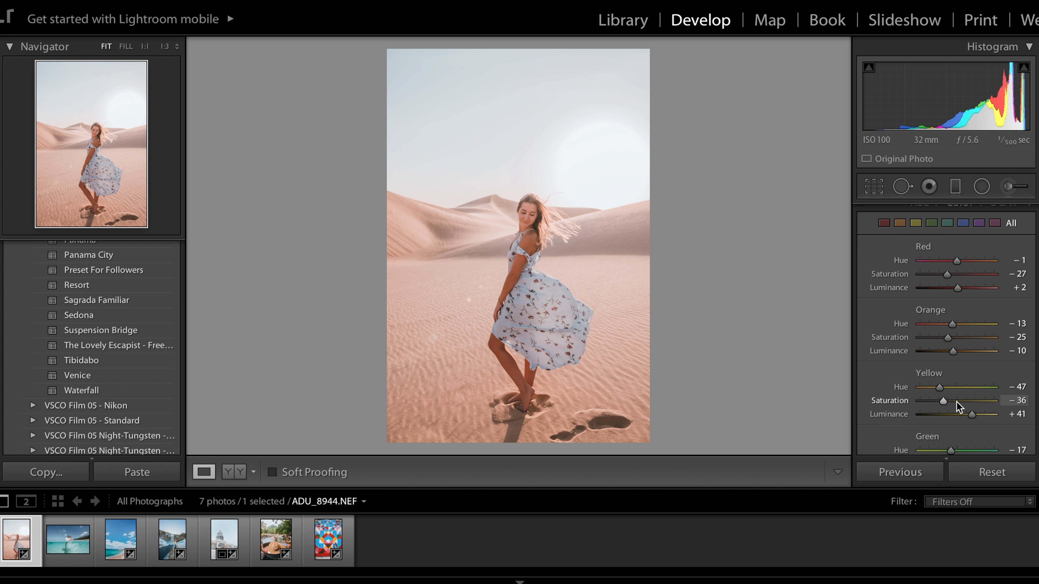
- Push Yellow Saturation up to +78, then settle it back at -4
{"action": "left_click_drag", "start_coordinate": [943, 400], "coordinate": [986, 400]}
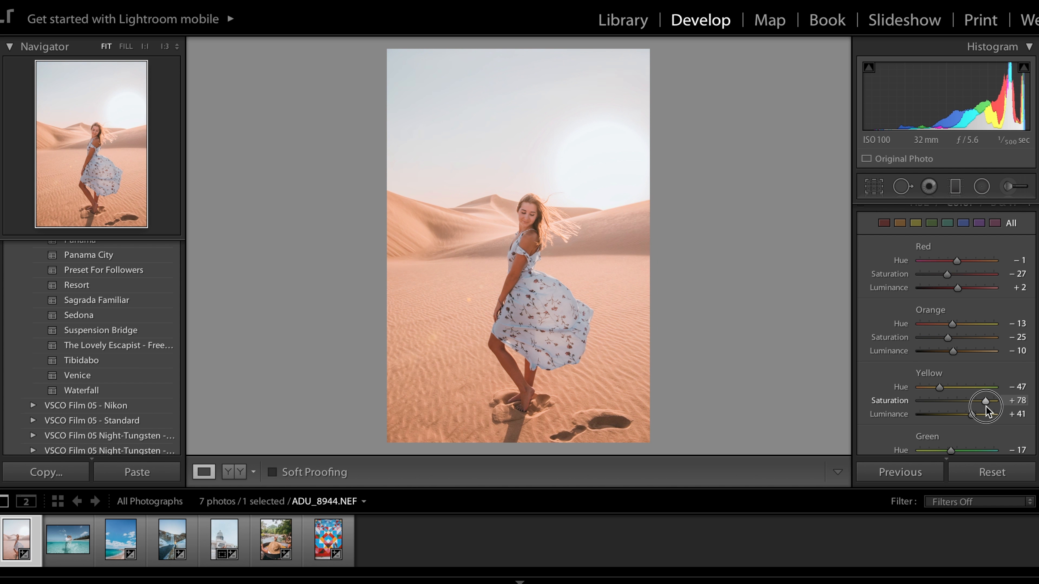
{"action": "left_click_drag", "start_coordinate": [985, 401], "coordinate": [955, 408]}
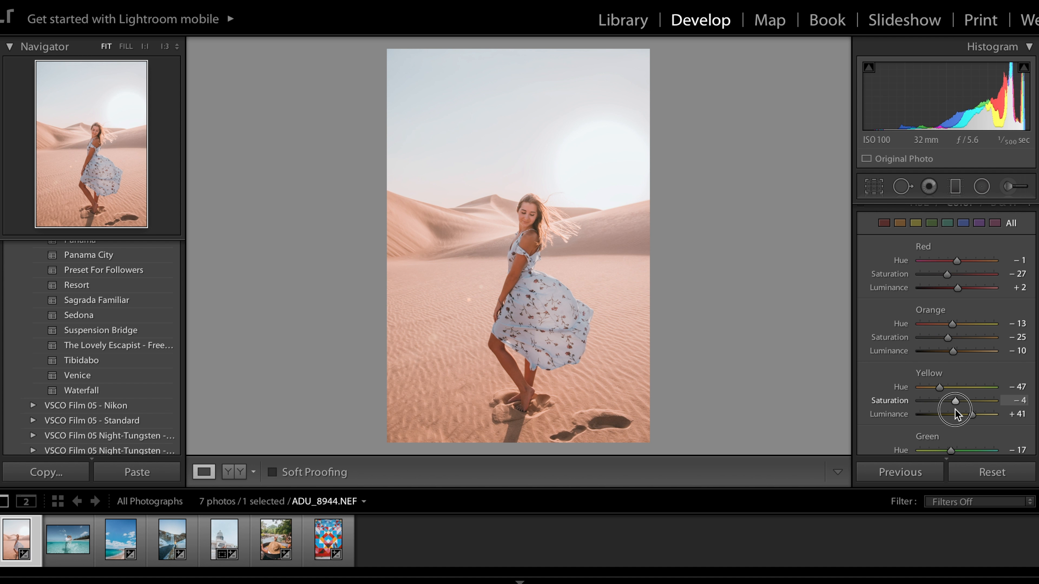